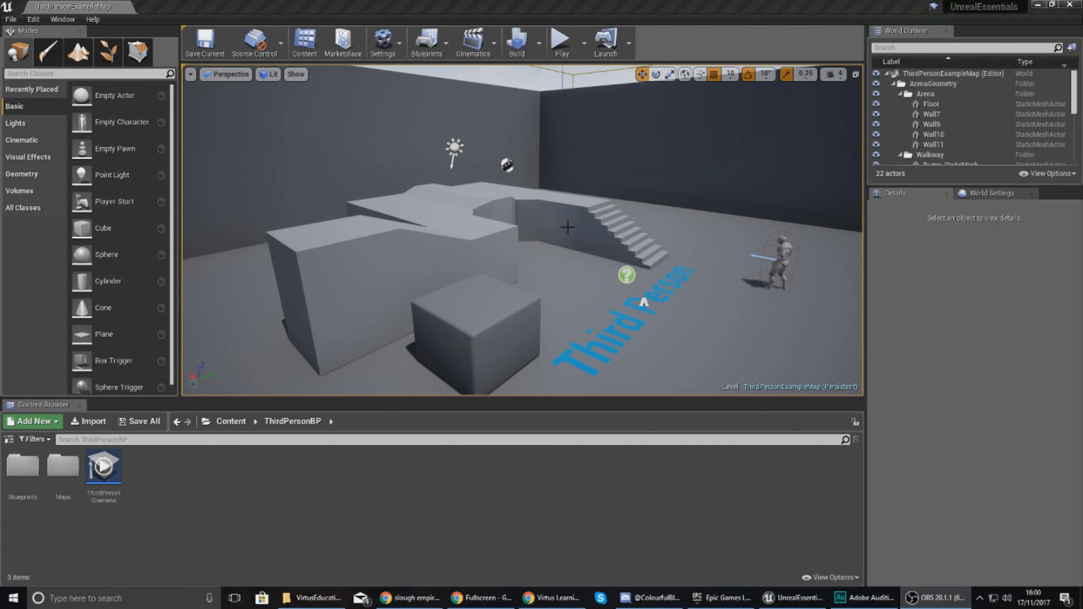
{"action": "mouse_move", "coordinate": [683, 297]}
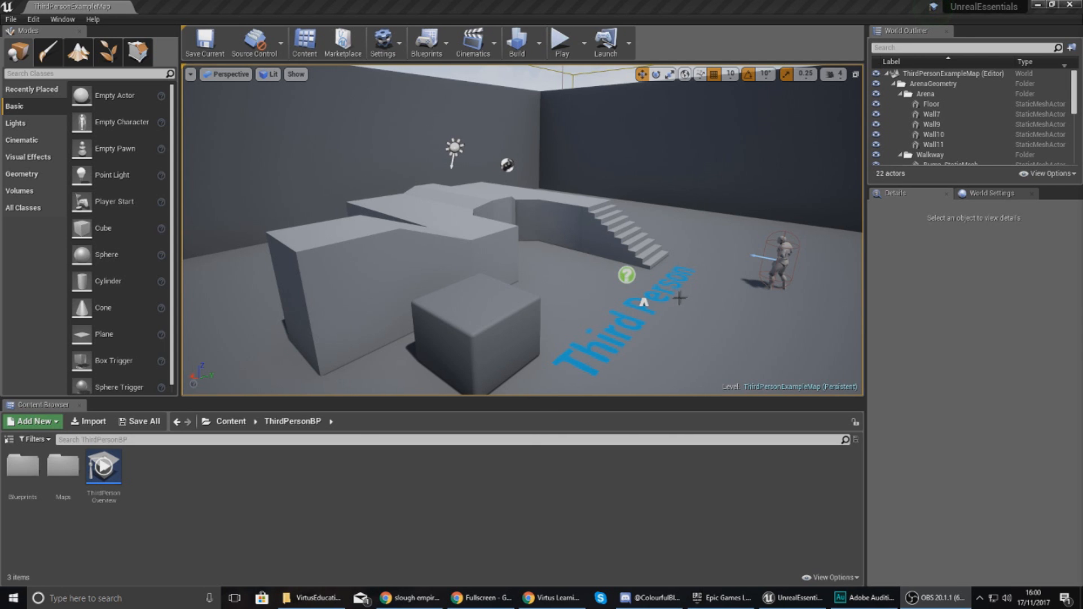
{"action": "mouse_move", "coordinate": [679, 299]}
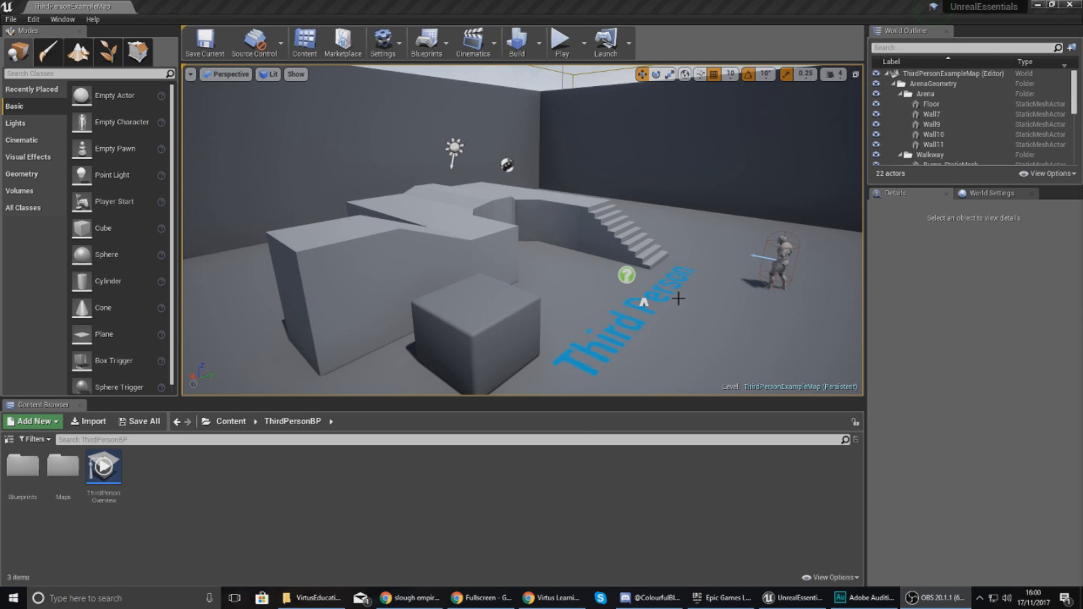
{"action": "mouse_move", "coordinate": [905, 527]}
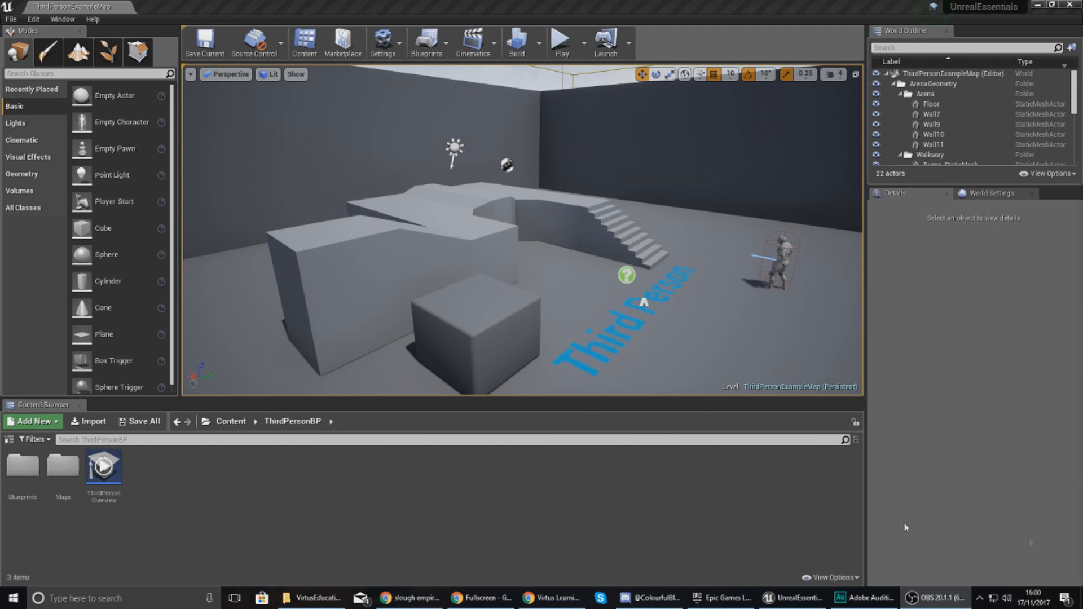
{"action": "mouse_move", "coordinate": [991, 193]}
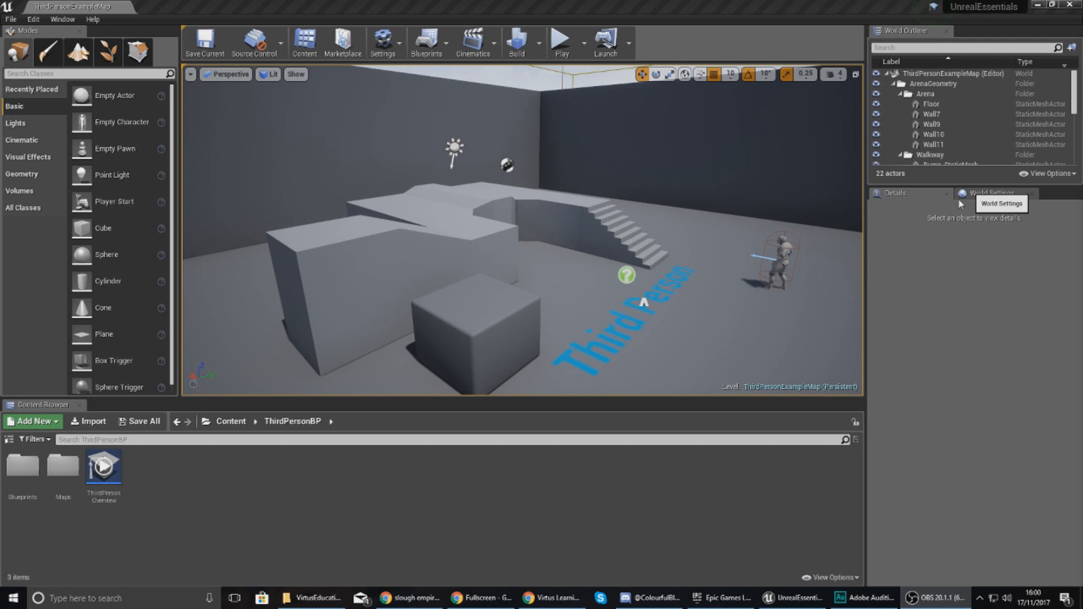
{"action": "mouse_move", "coordinate": [875, 317]}
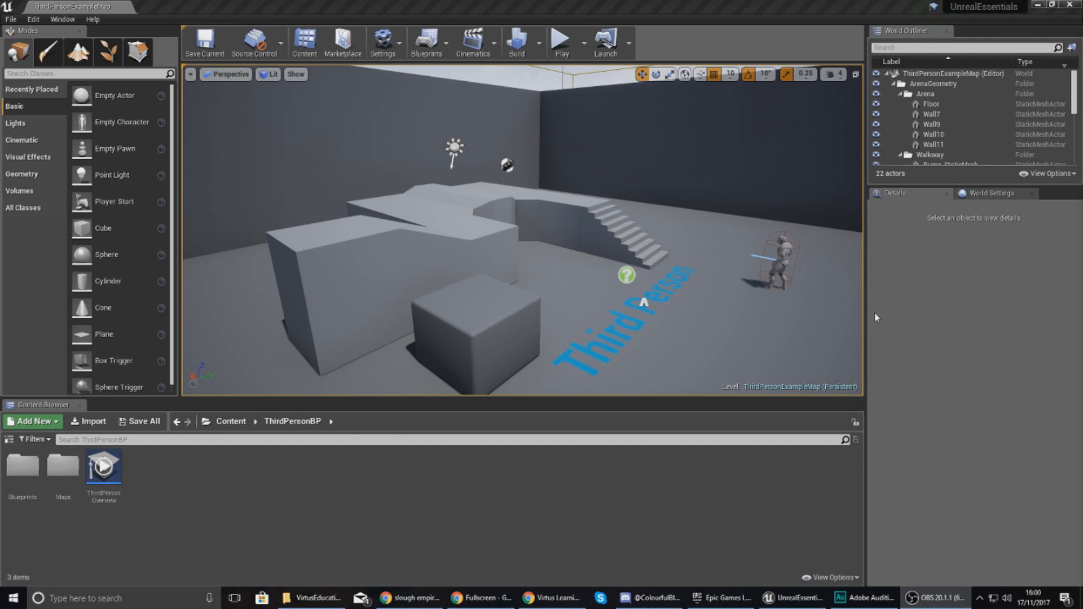
{"action": "mouse_move", "coordinate": [973, 207]}
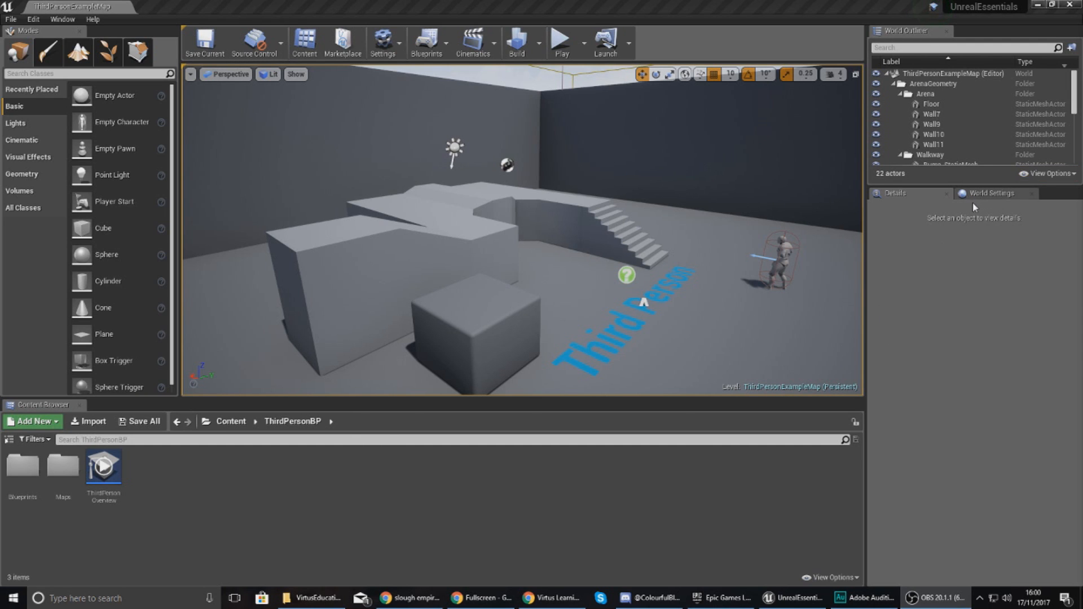
{"action": "mouse_move", "coordinate": [993, 193]}
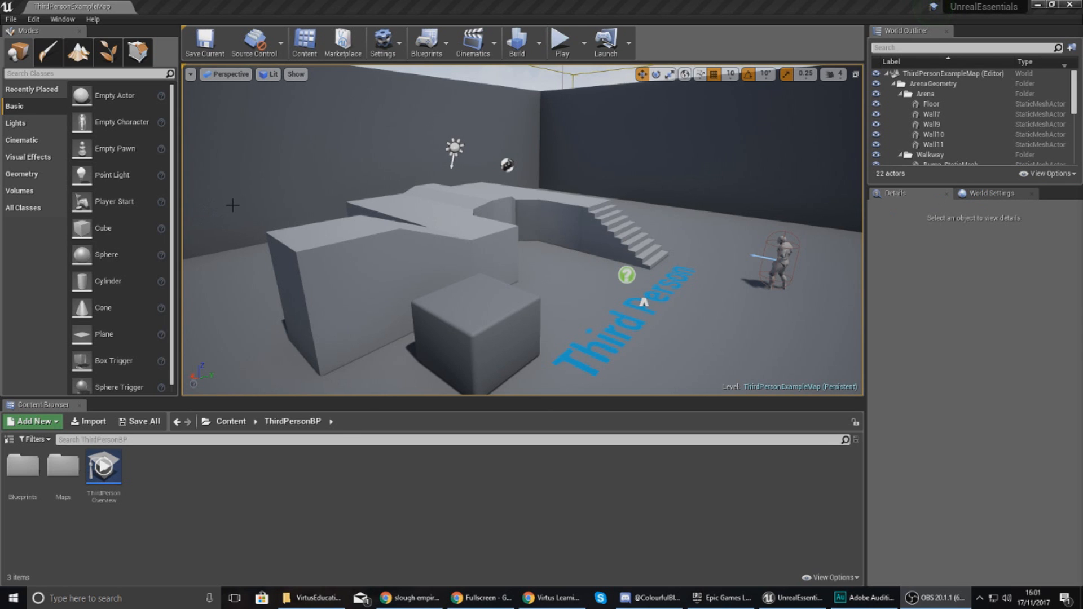
{"action": "mouse_move", "coordinate": [389, 295]}
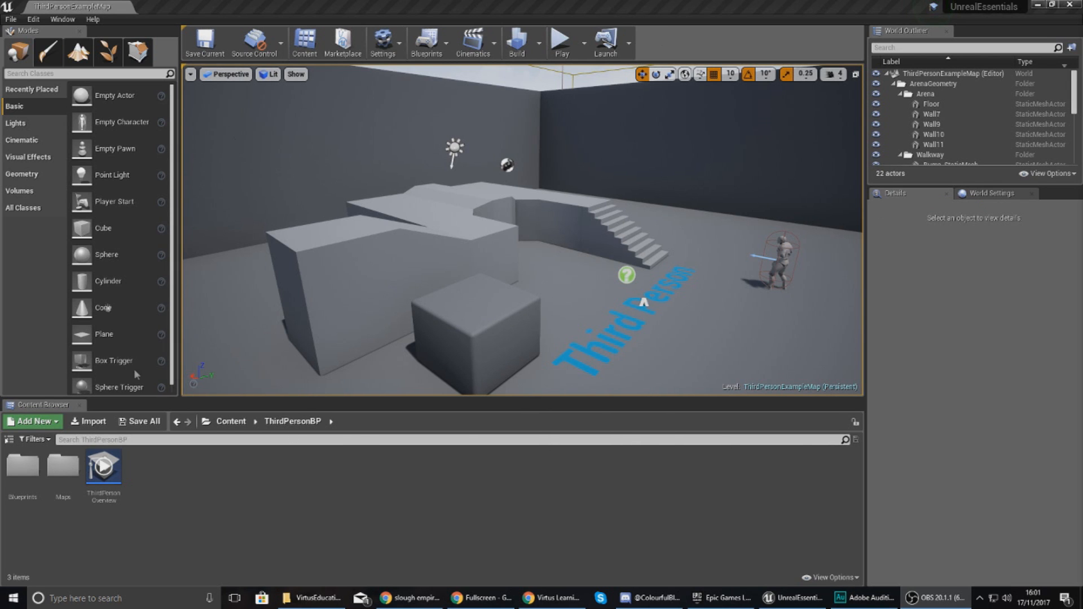
{"action": "mouse_move", "coordinate": [426, 41]}
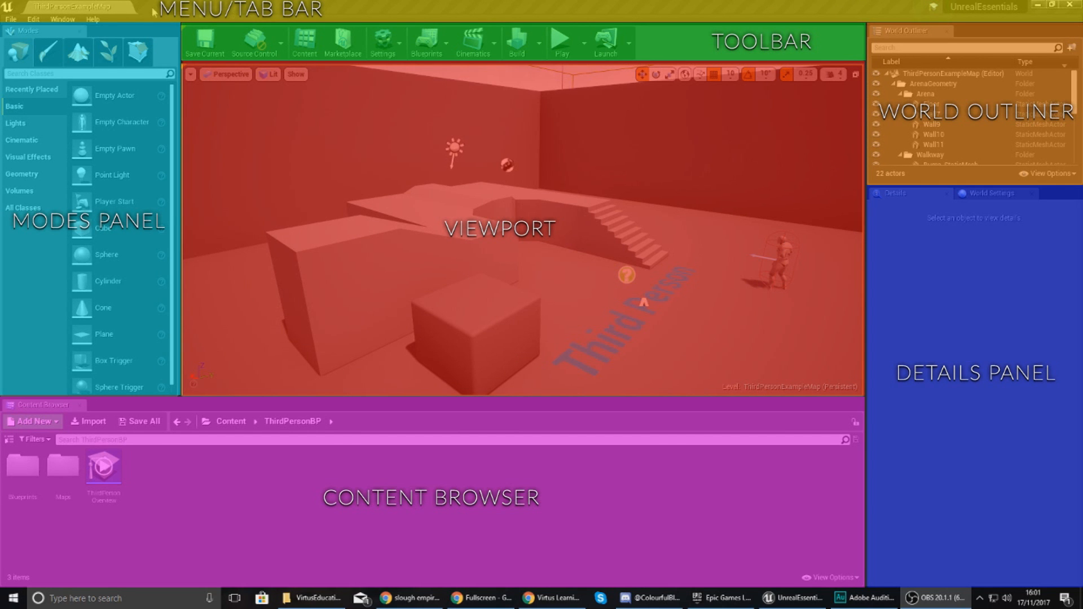
{"action": "mouse_move", "coordinate": [383, 41]}
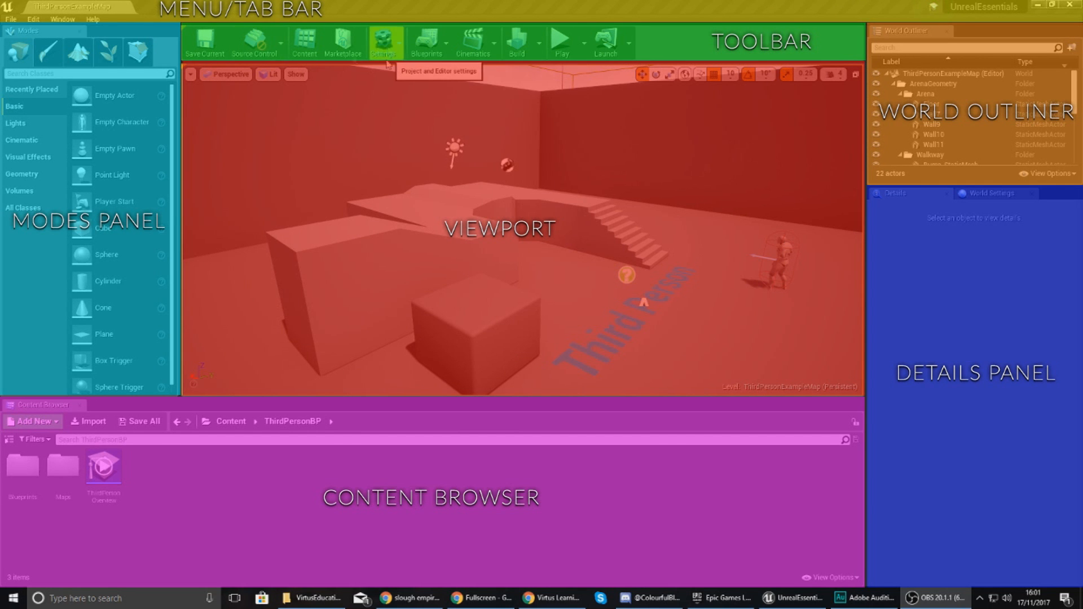
{"action": "mouse_move", "coordinate": [915, 286]}
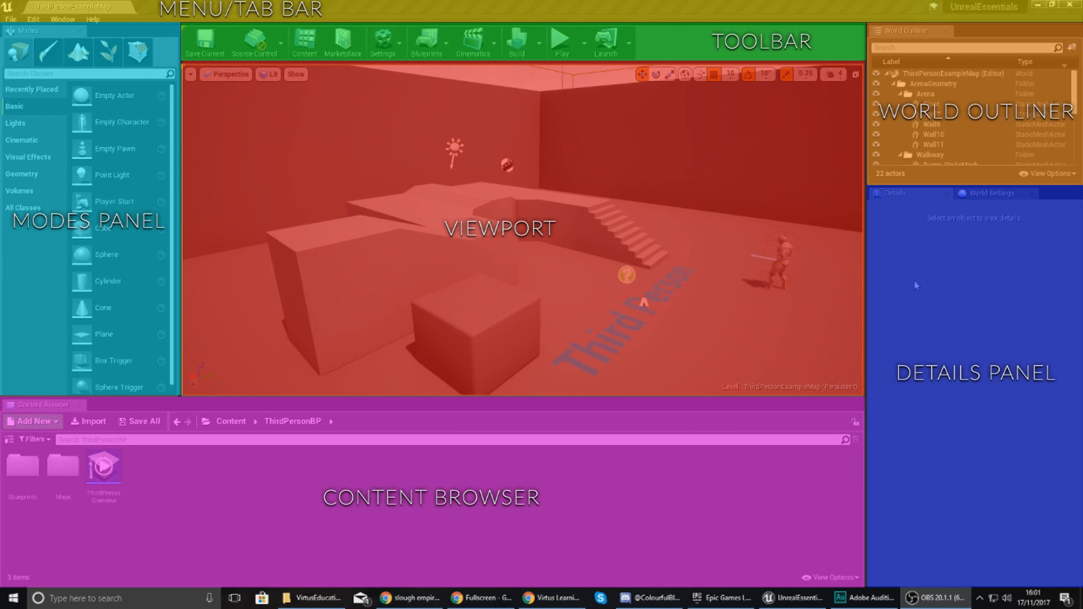
{"action": "mouse_move", "coordinate": [415, 469]}
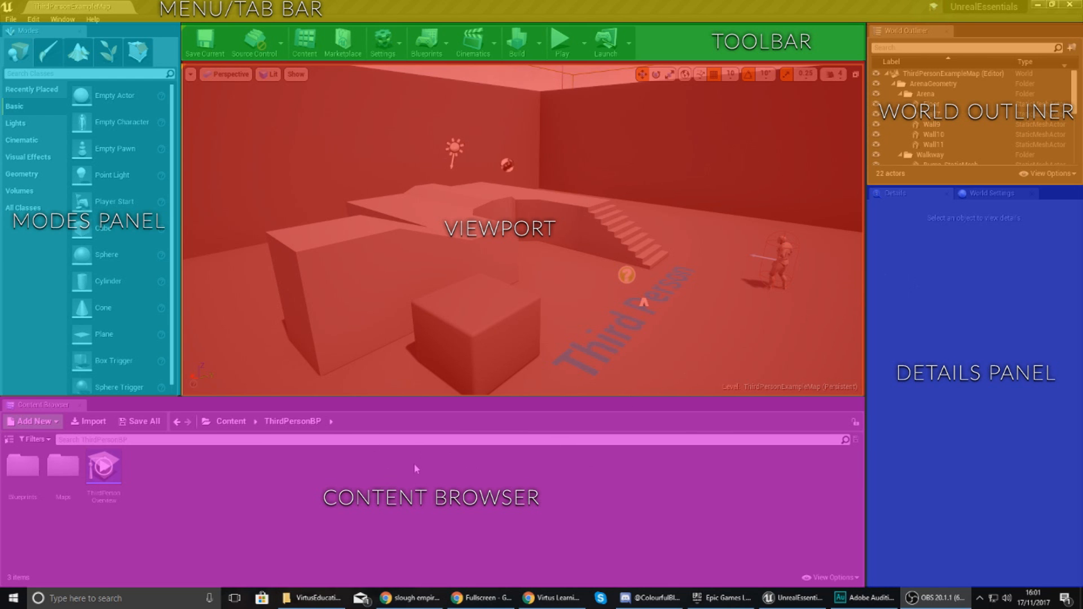
{"action": "mouse_move", "coordinate": [121, 234]}
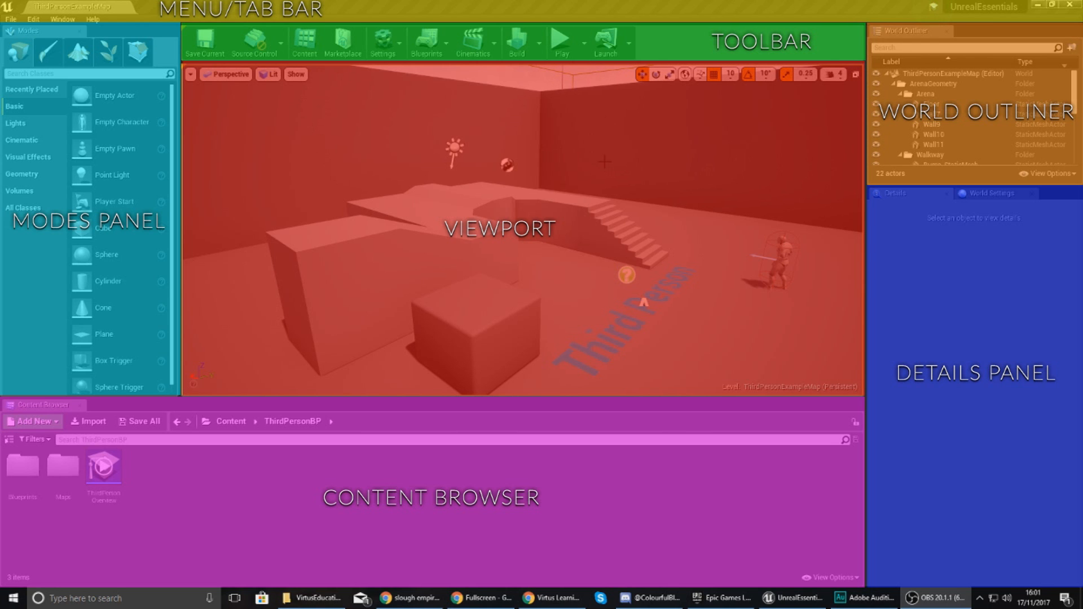
{"action": "mouse_move", "coordinate": [360, 343]}
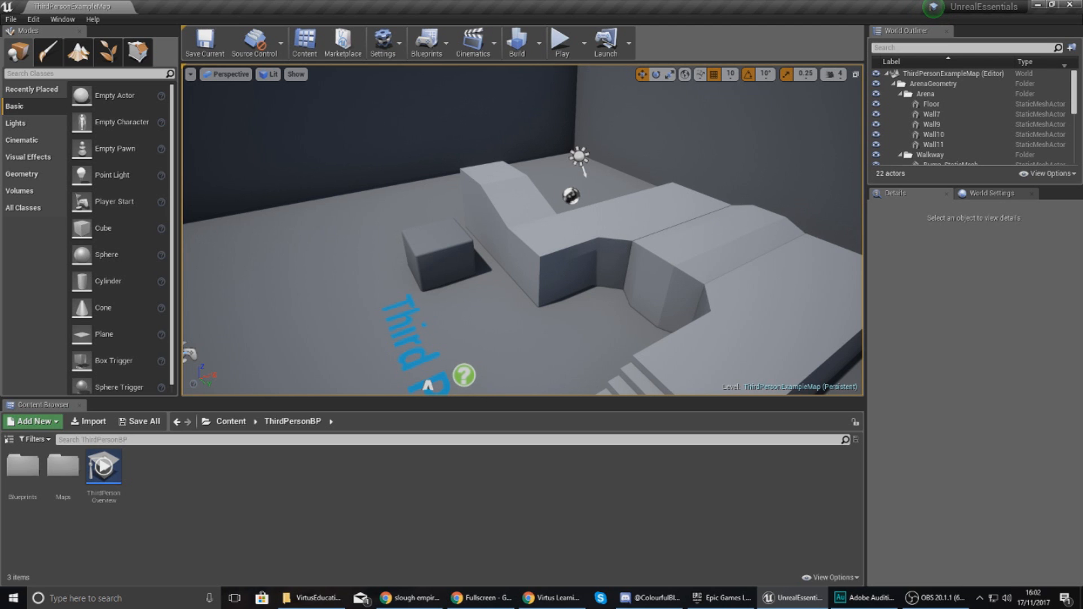
Select the cube mesh actor in the viewport to show its transform, mesh and material properties
{"action": "left_click", "coordinate": [441, 259]}
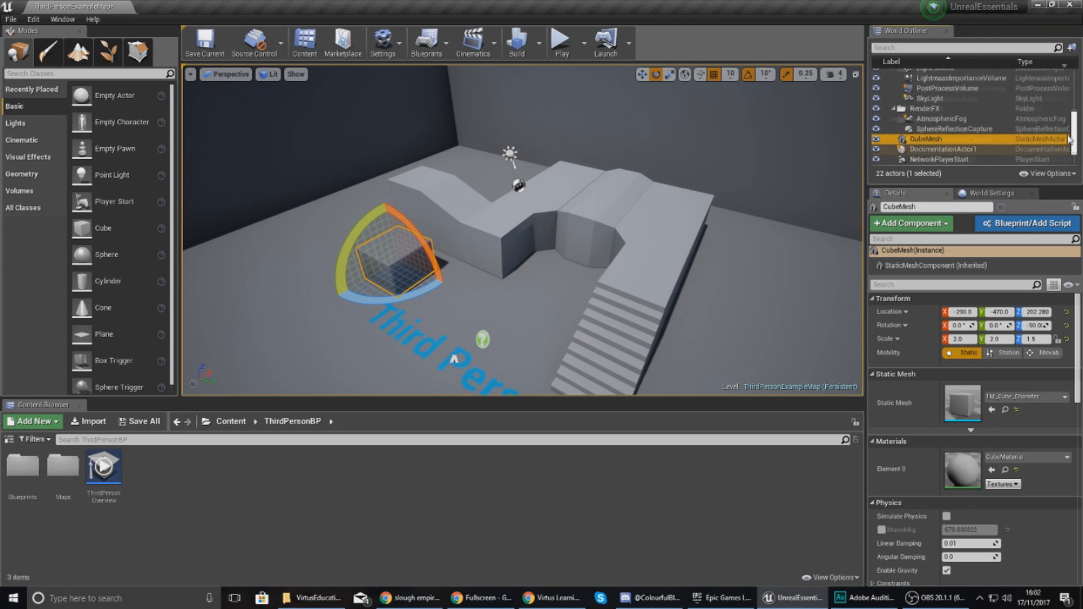
Select Floor, Wall9 and finally SkyLight in the World Outliner to view their properties
{"action": "scroll", "scroll_direction": "up", "scroll_amount": 3}
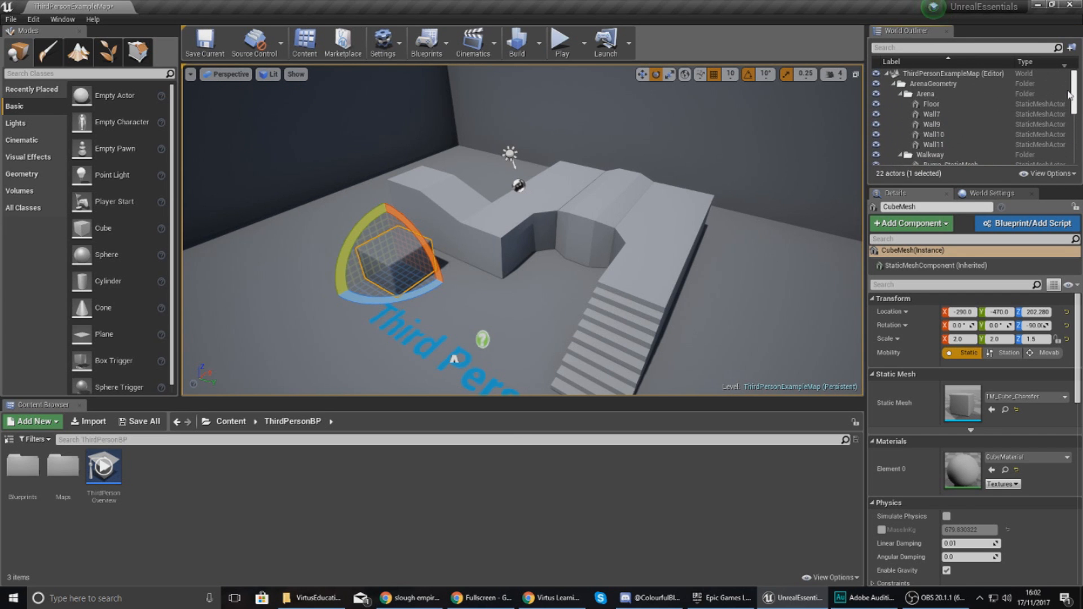
{"action": "left_click", "coordinate": [933, 114]}
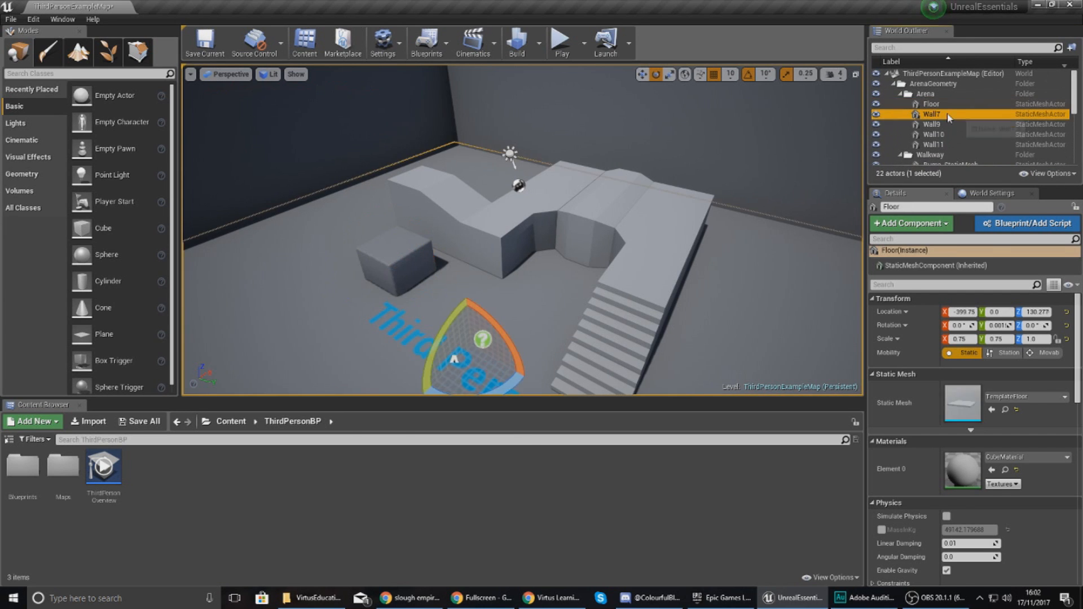
{"action": "left_click", "coordinate": [933, 124]}
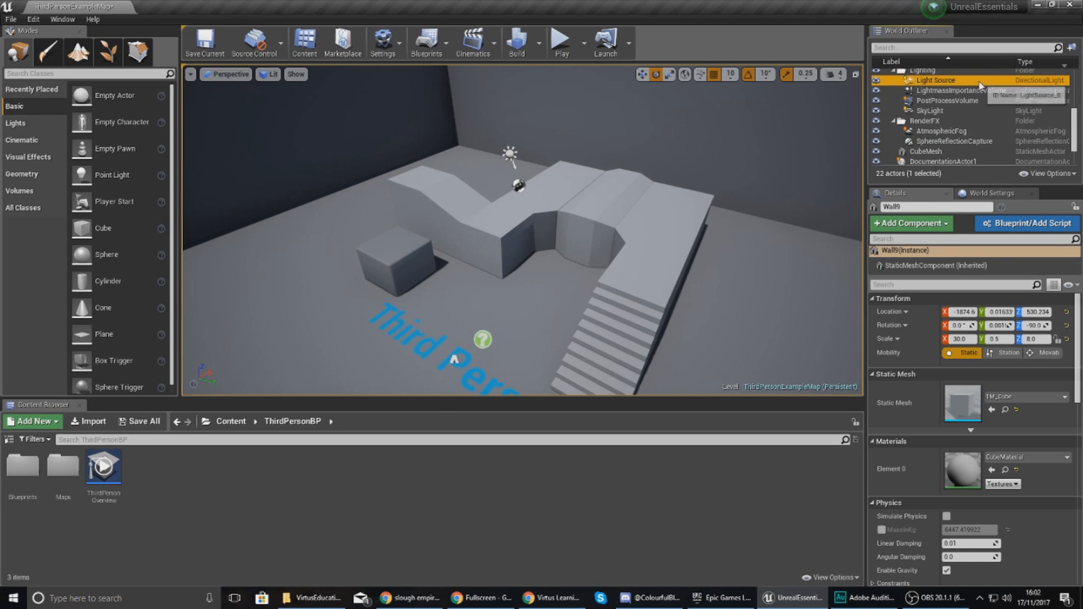
{"action": "left_click", "coordinate": [931, 111]}
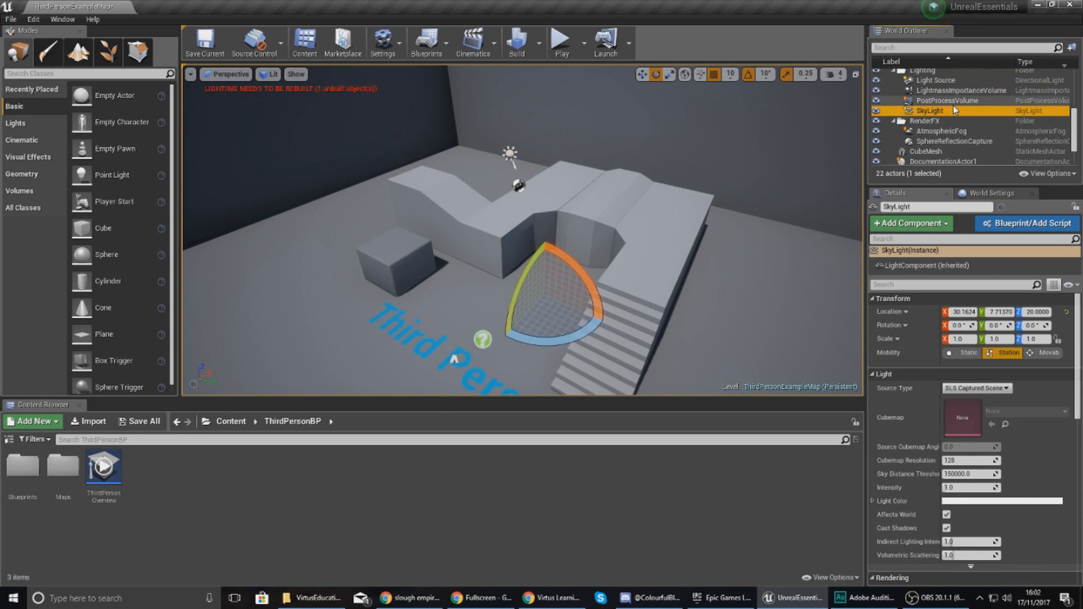
{"action": "mouse_move", "coordinate": [956, 110]}
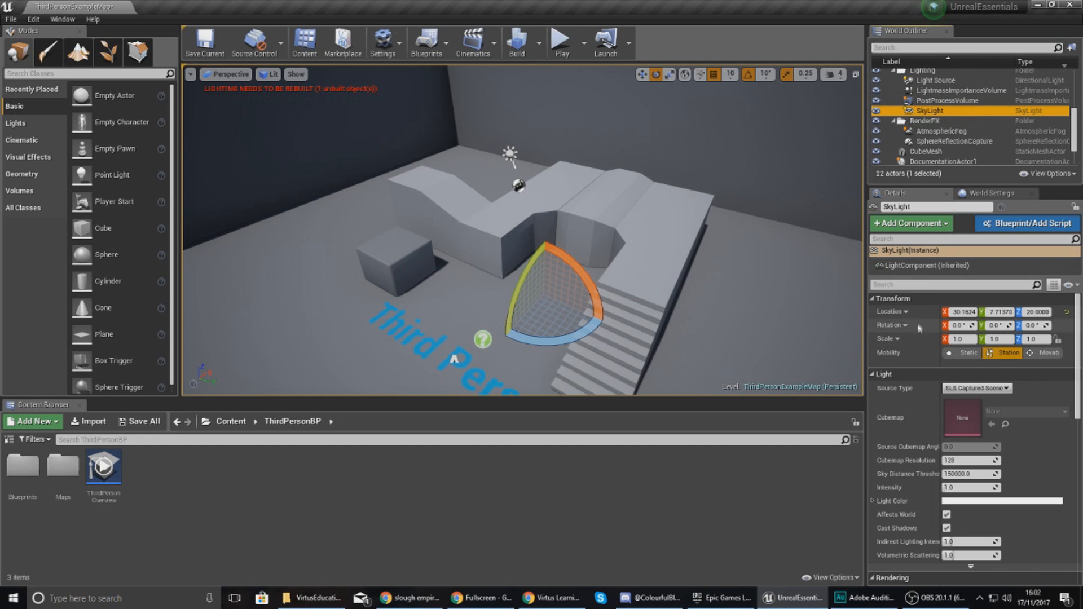
{"action": "mouse_move", "coordinate": [988, 298]}
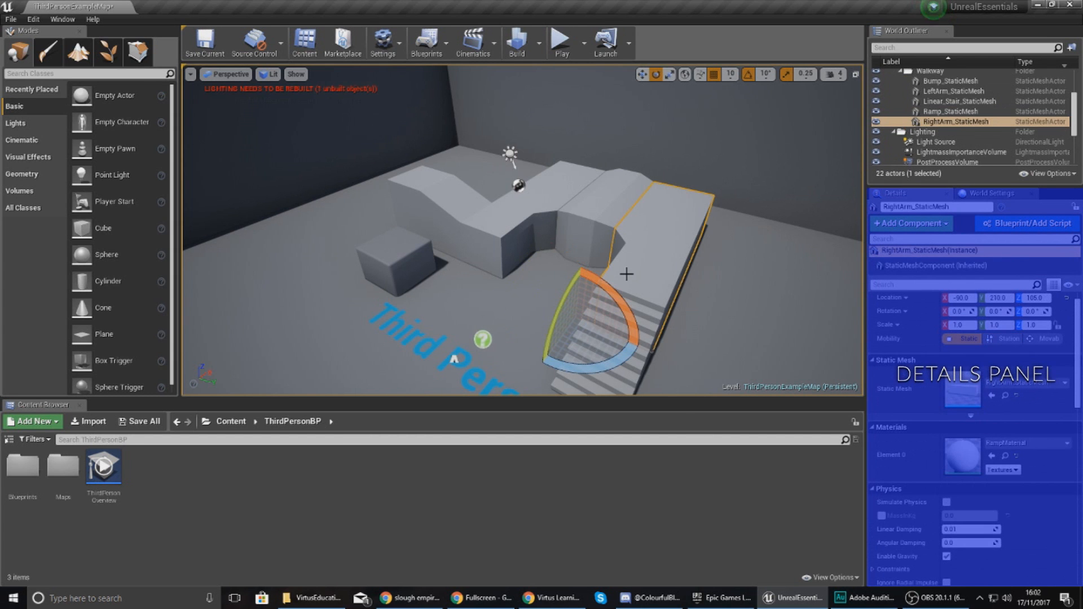
{"action": "mouse_move", "coordinate": [811, 307]}
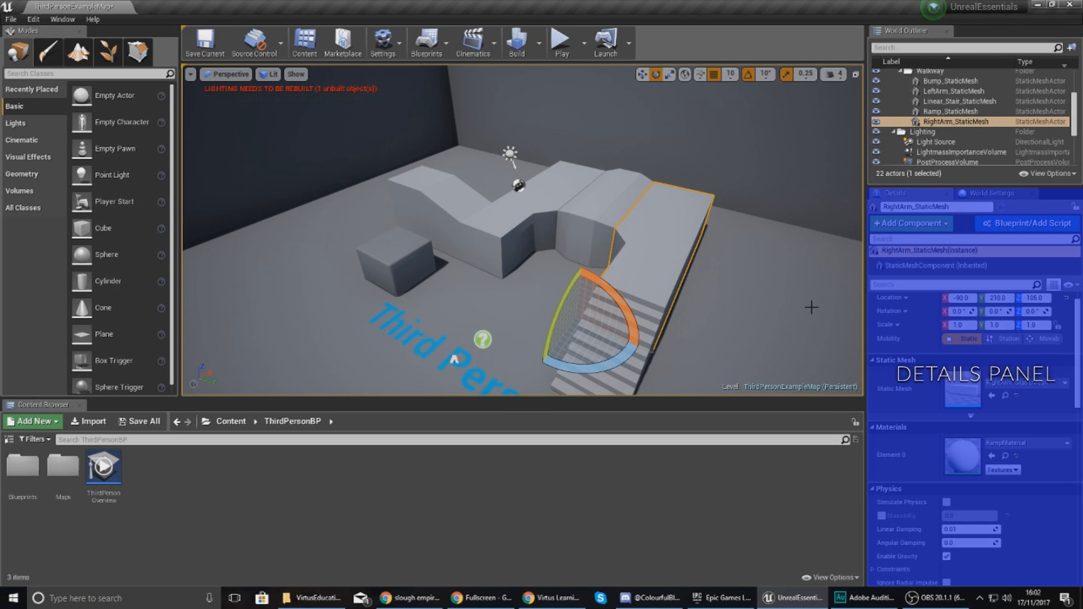
{"action": "mouse_move", "coordinate": [398, 279]}
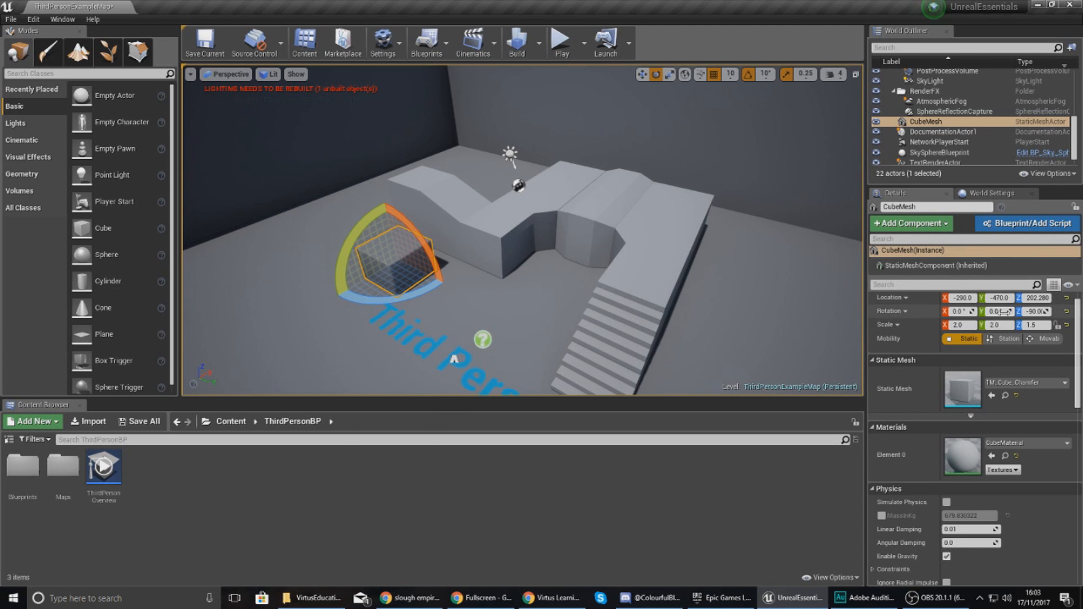
{"action": "mouse_move", "coordinate": [947, 339]}
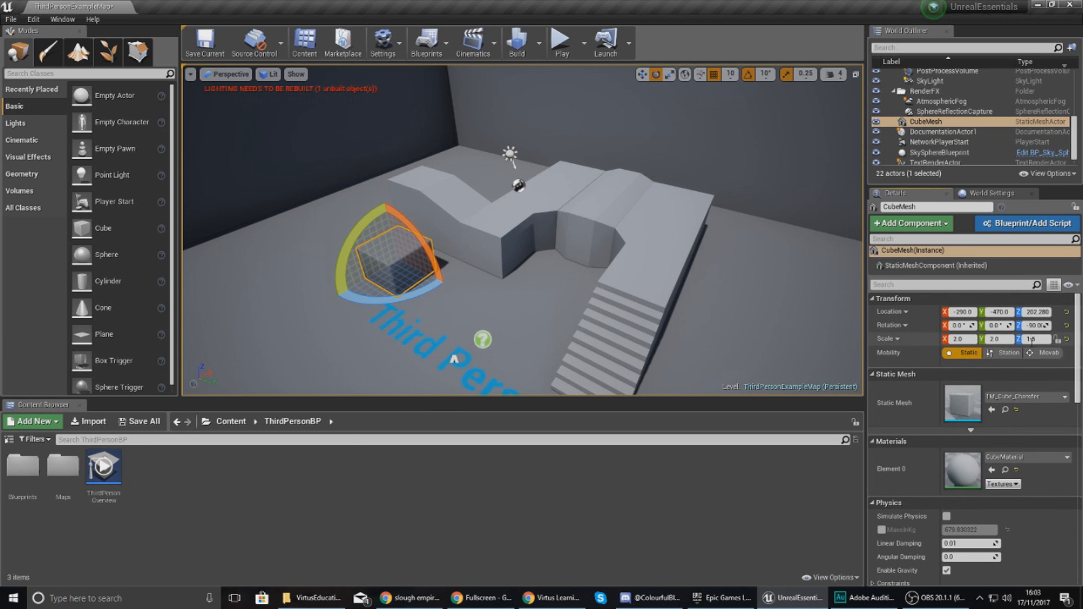
Scroll the CubeMesh Details panel down to its lighting, rendering and actor settings
{"action": "scroll", "scroll_direction": "down", "scroll_amount": 3}
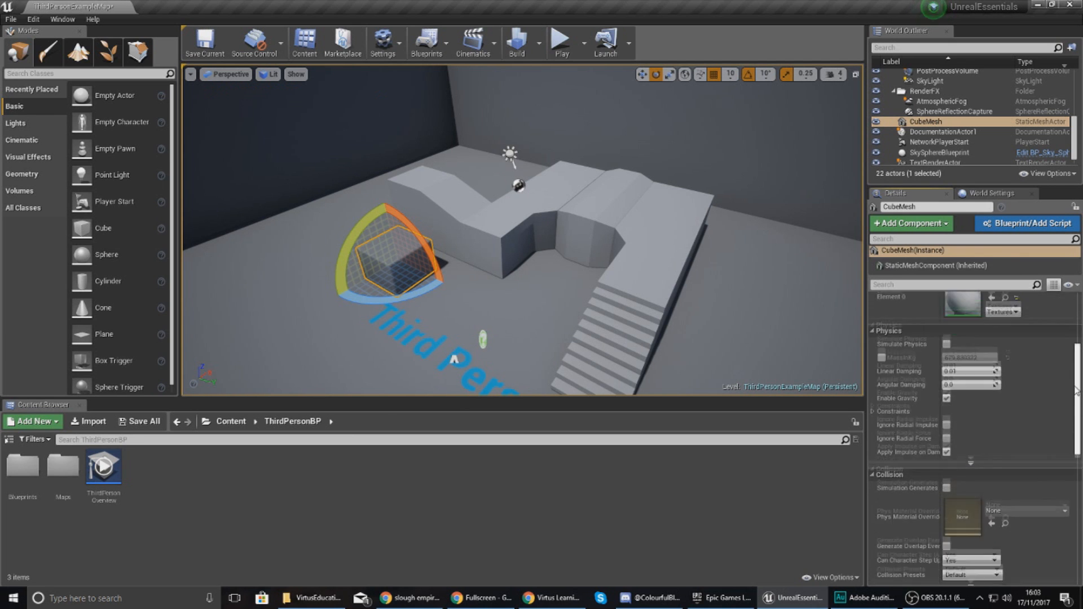
{"action": "scroll", "scroll_direction": "down", "scroll_amount": 3}
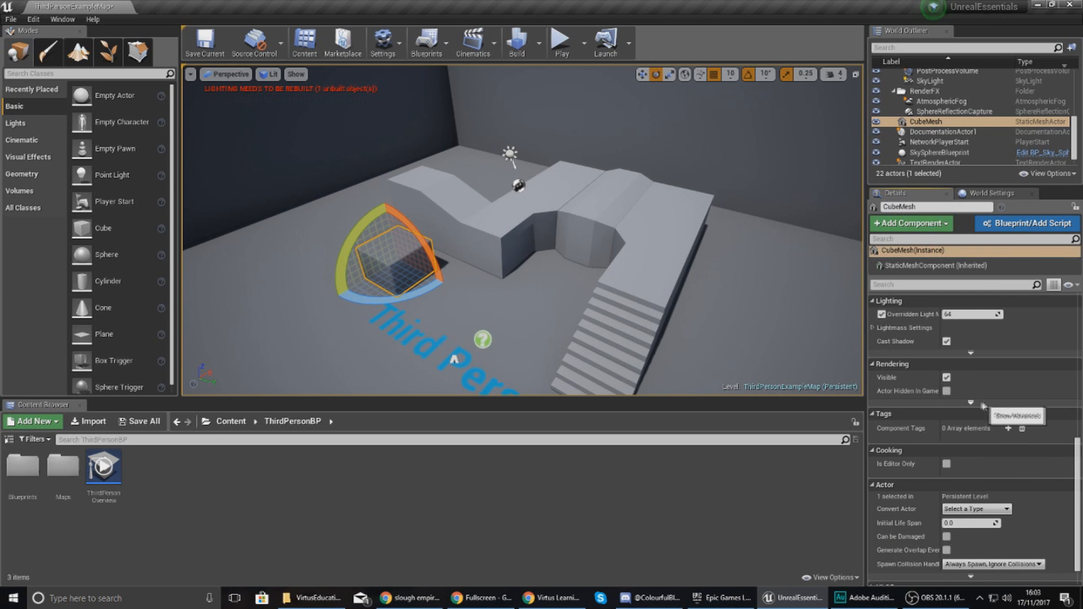
{"action": "mouse_move", "coordinate": [919, 352]}
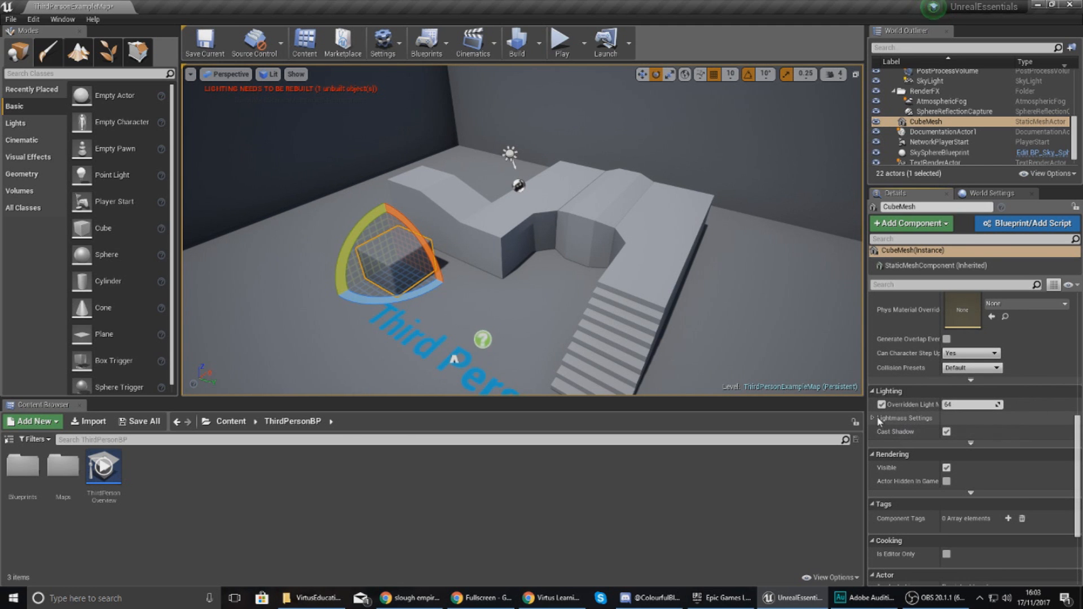
{"action": "mouse_move", "coordinate": [875, 420]}
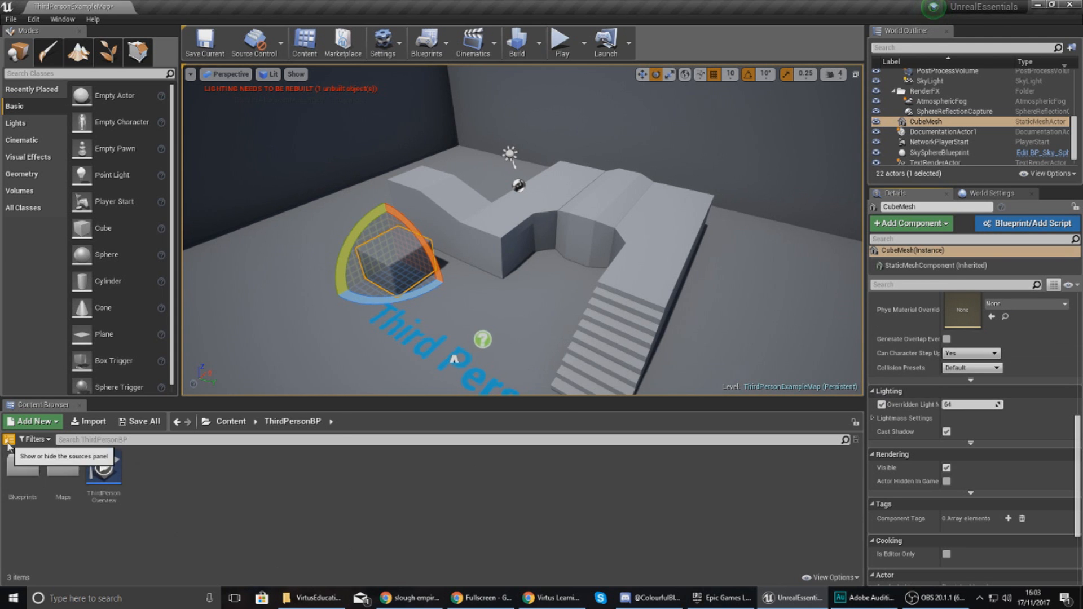
Toggle the Content Browser folder tree and expand the ThirdPersonBP and Content folders
{"action": "left_click", "coordinate": [9, 440]}
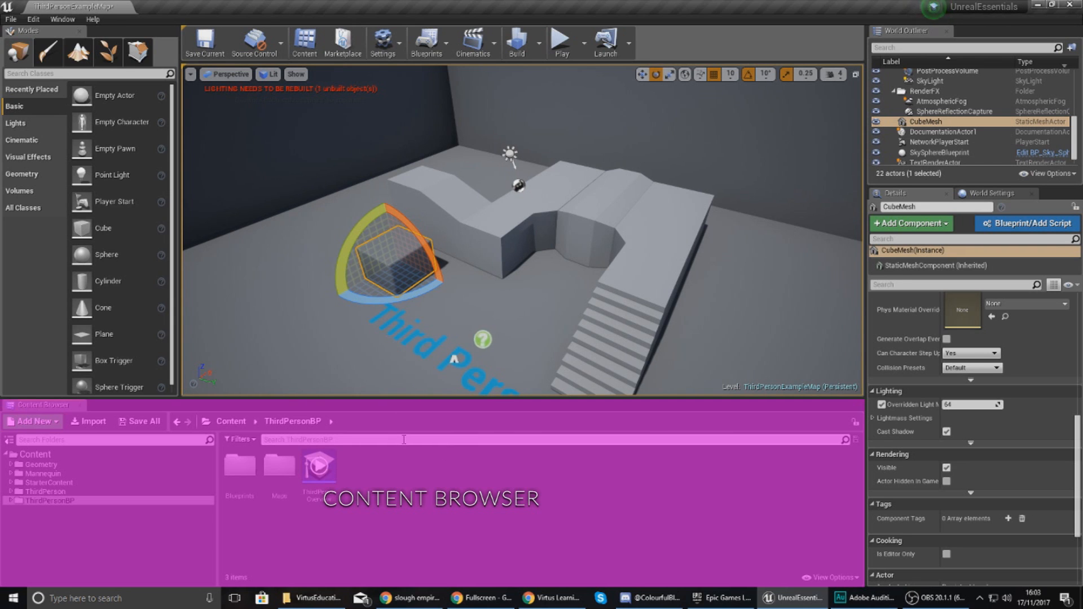
{"action": "mouse_move", "coordinate": [698, 547]}
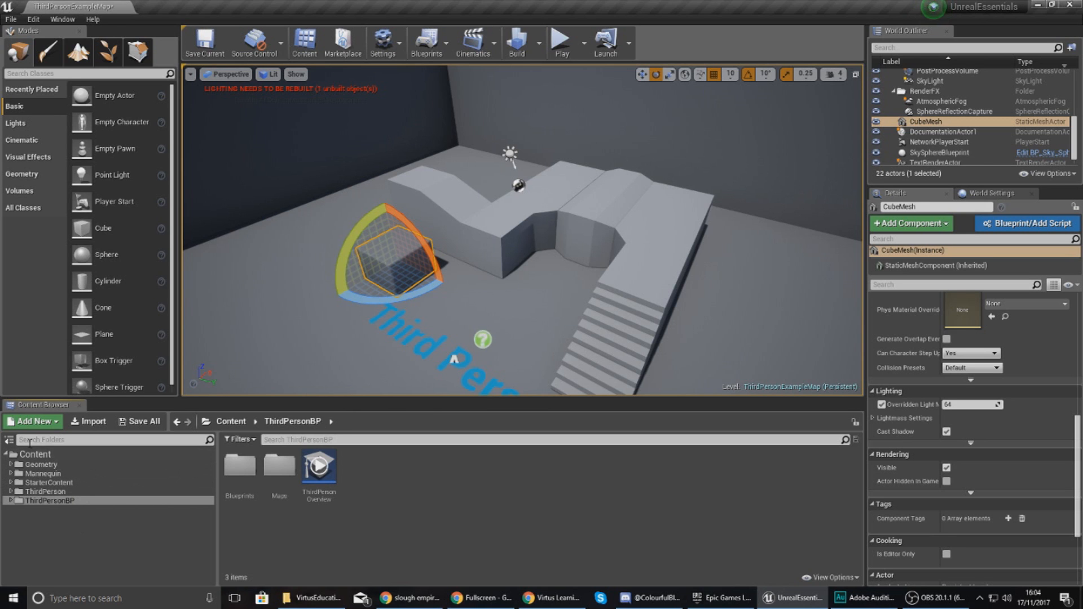
{"action": "left_click", "coordinate": [7, 441]}
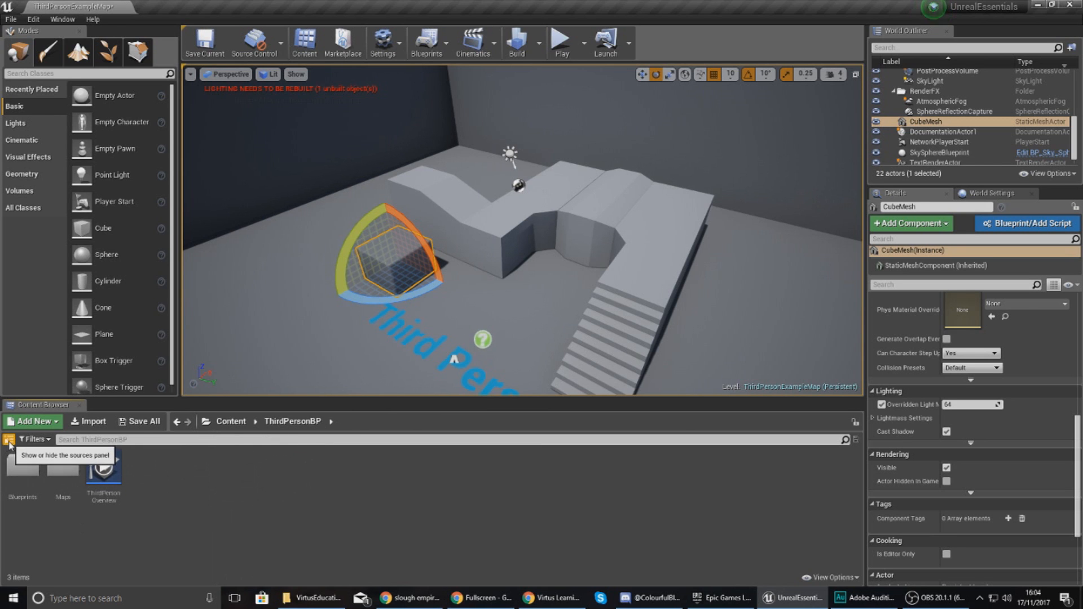
{"action": "left_click", "coordinate": [7, 440]}
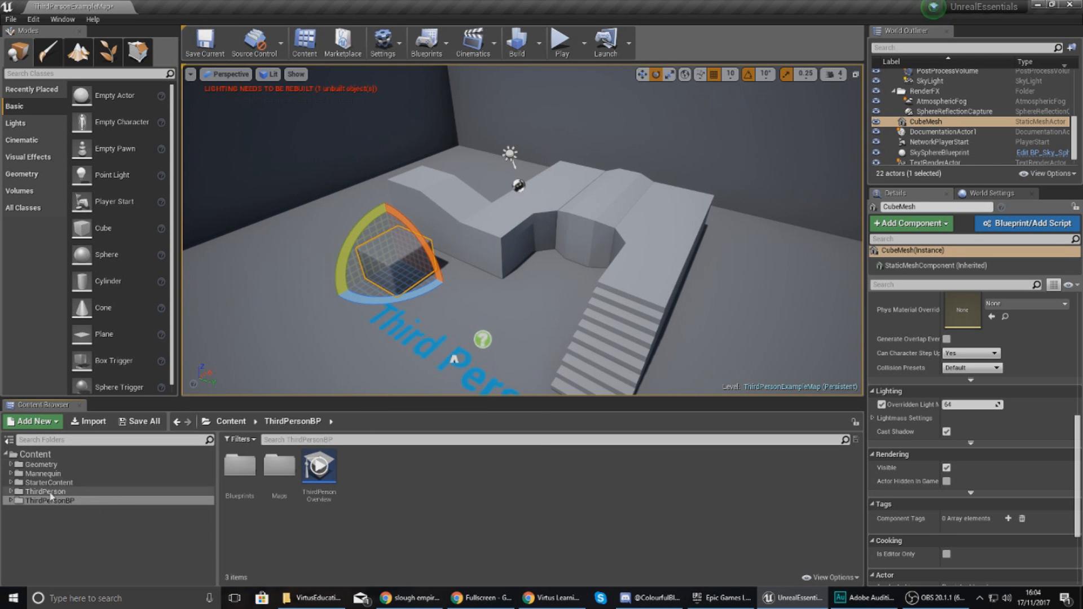
{"action": "left_click", "coordinate": [12, 501]}
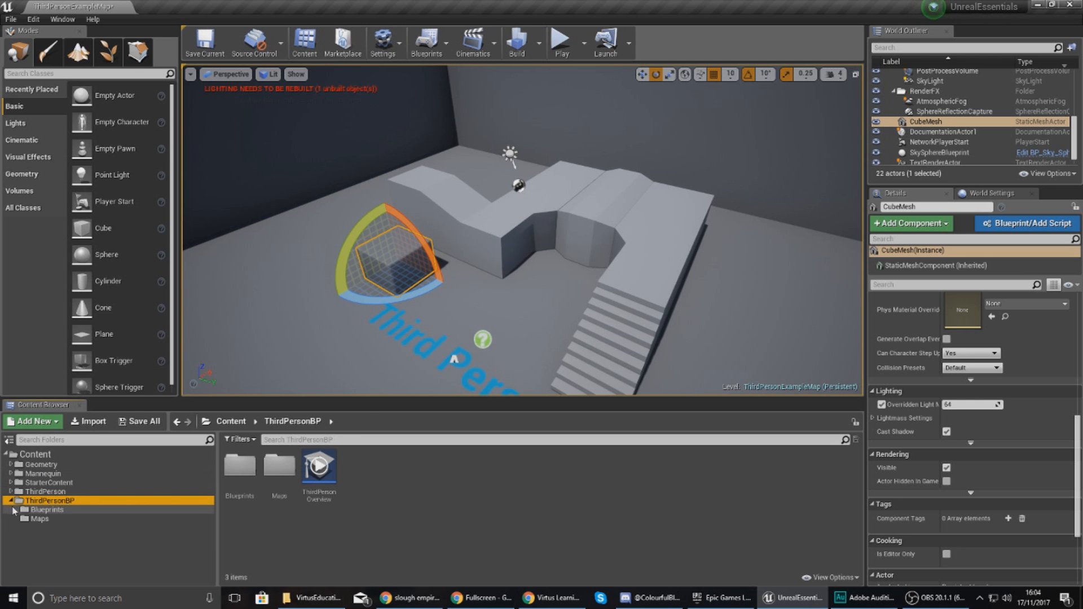
{"action": "left_click", "coordinate": [39, 464]}
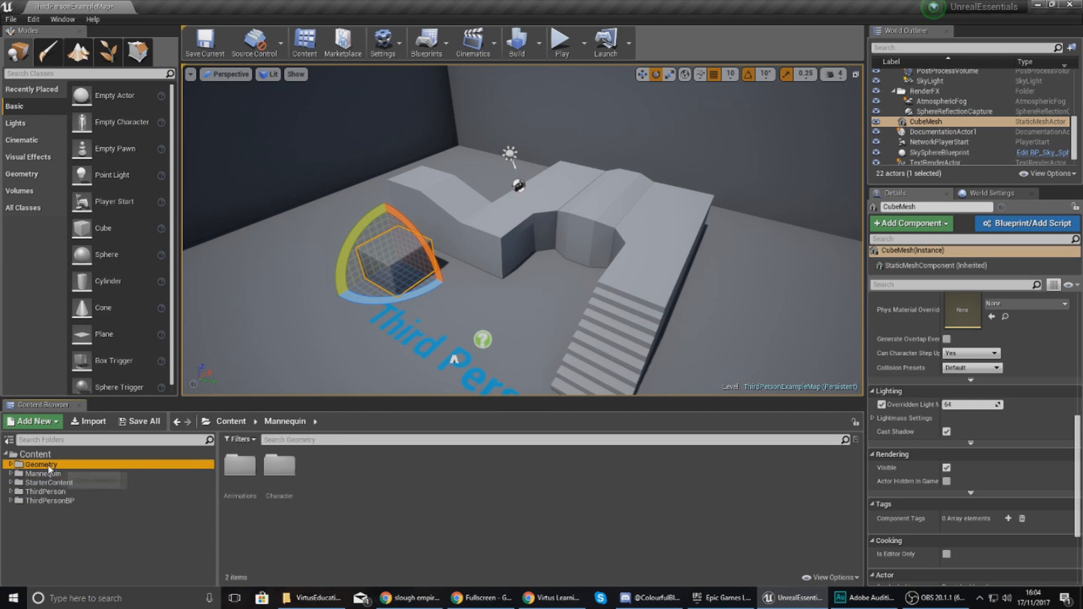
{"action": "left_click", "coordinate": [45, 491]}
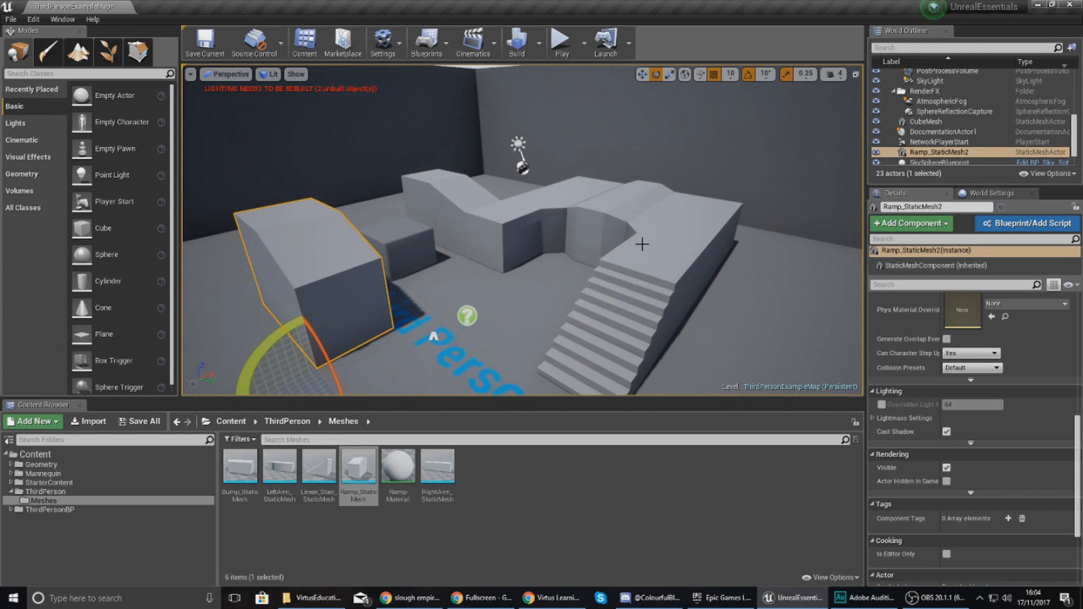
{"action": "mouse_move", "coordinate": [329, 325]}
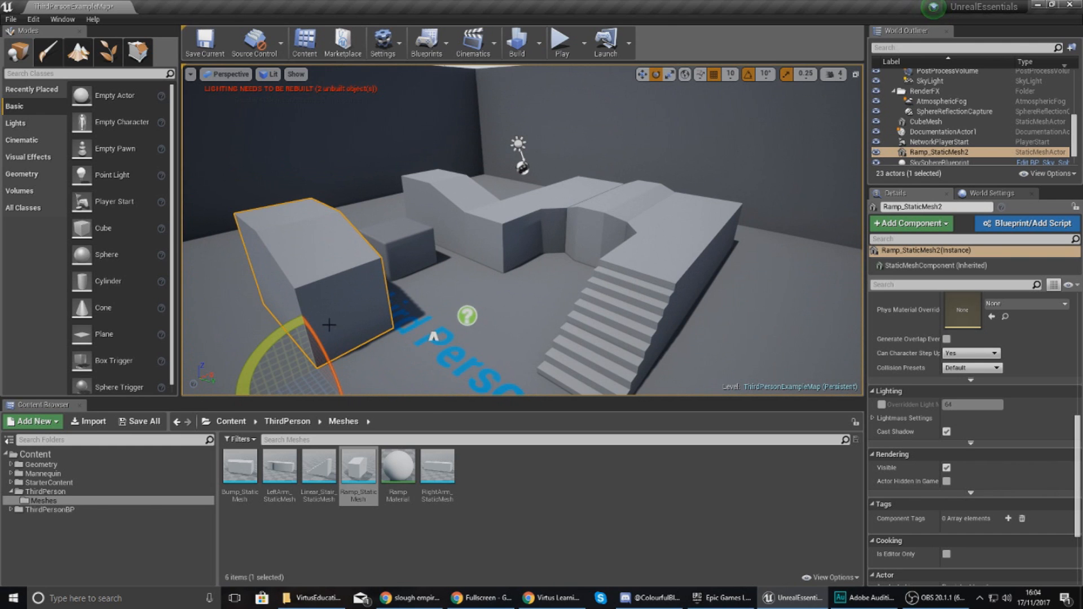
{"action": "mouse_move", "coordinate": [621, 235]}
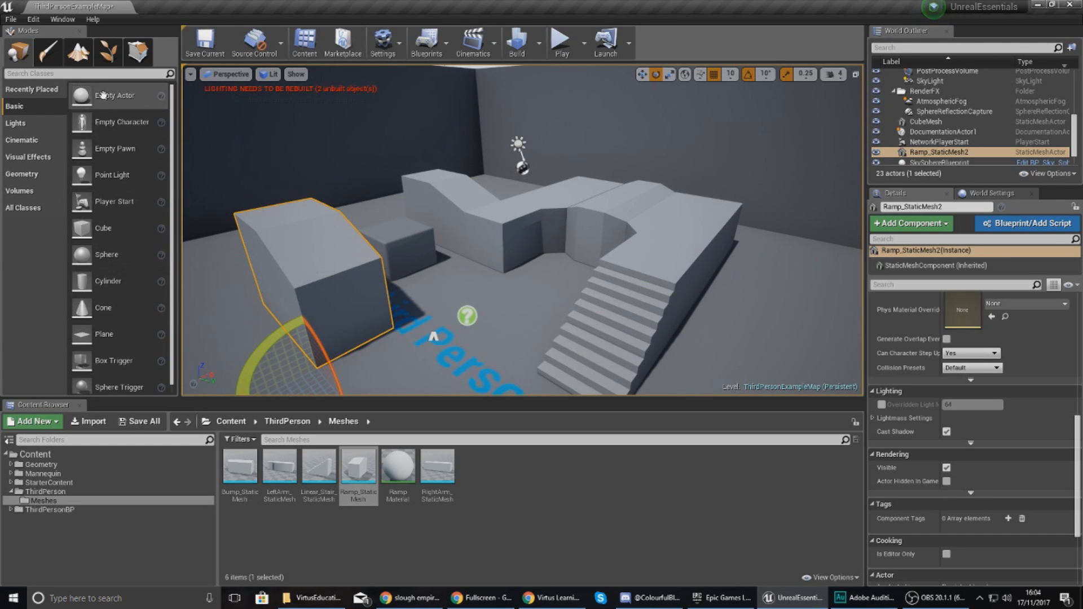
{"action": "mouse_move", "coordinate": [92, 88]}
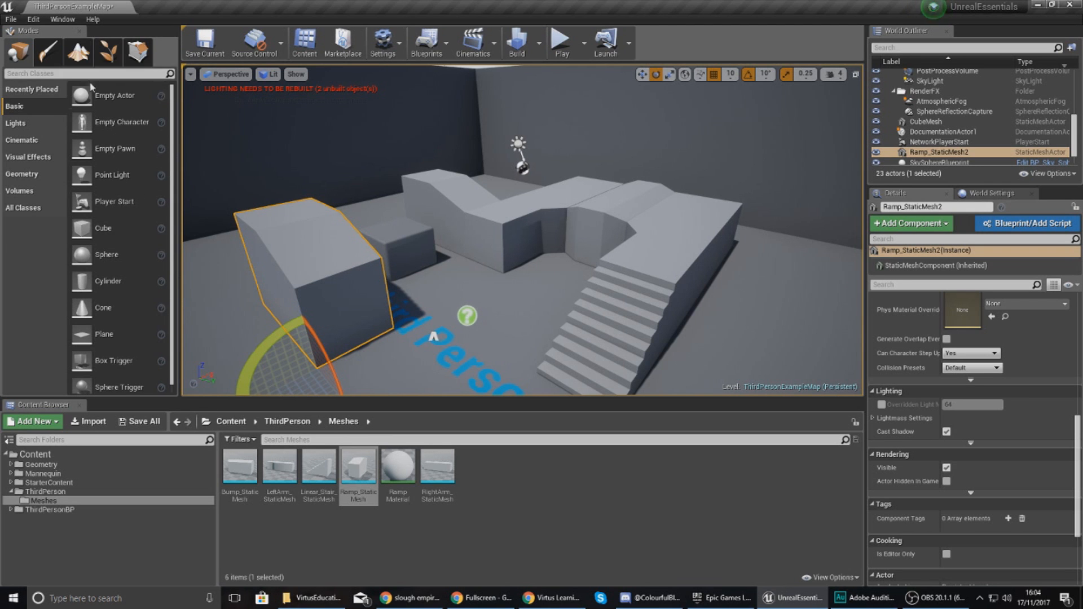
{"action": "mouse_move", "coordinate": [47, 51]}
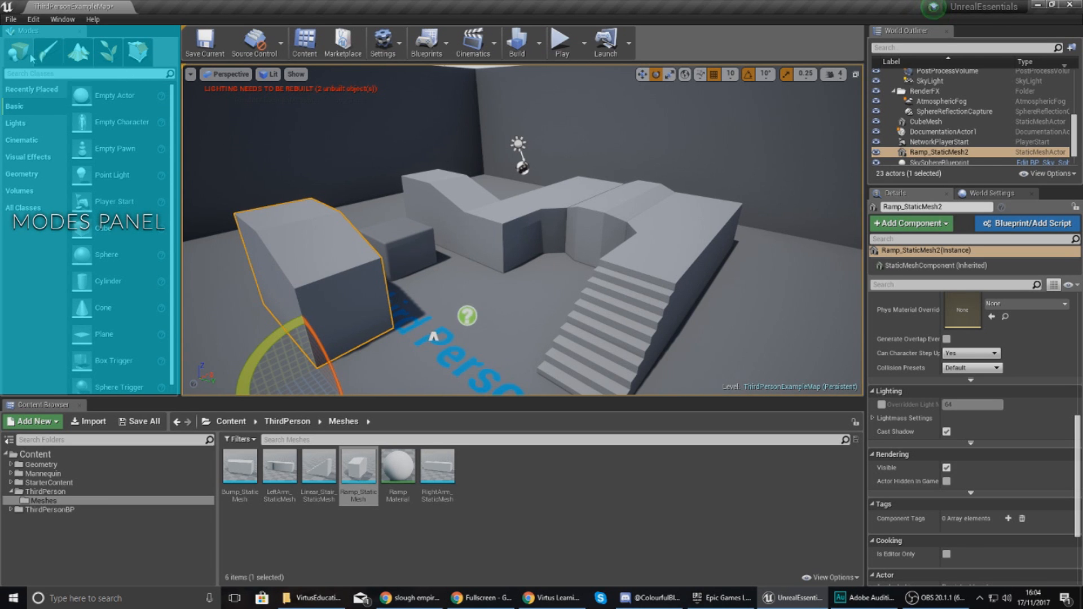
{"action": "mouse_move", "coordinate": [20, 50]}
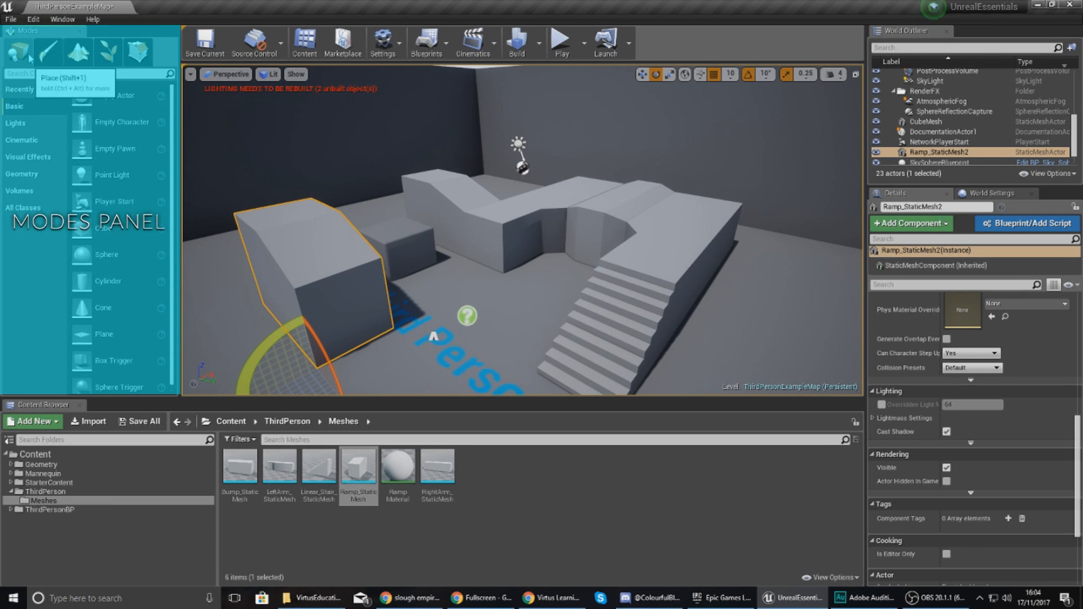
Switch the Modes panel to Foliage mode, showing brush size, density and filter options
{"action": "left_click", "coordinate": [46, 49]}
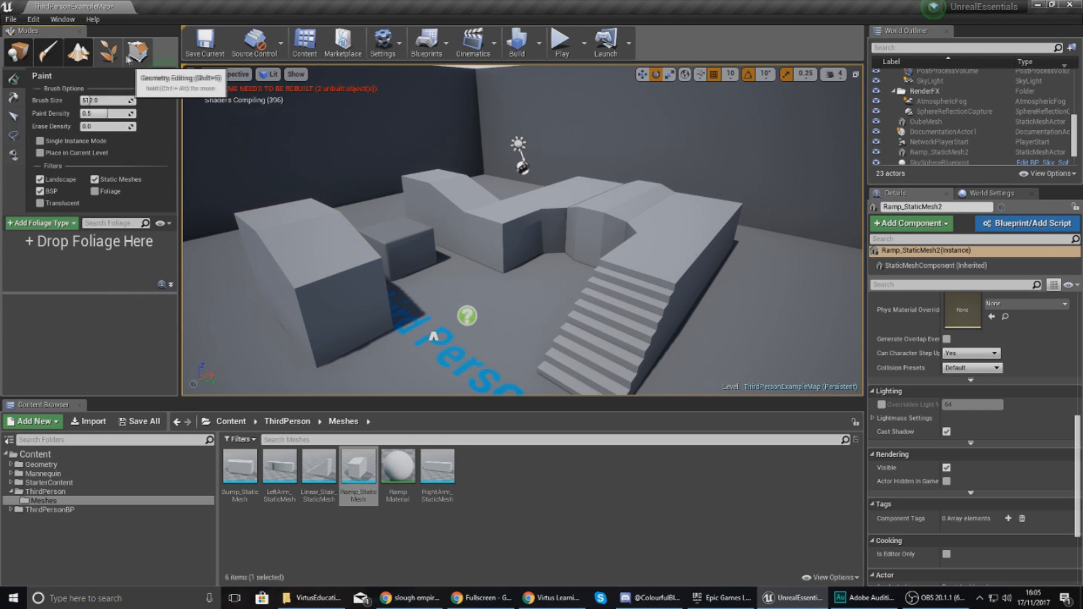
Step through Place and vertex colour Paint modes, ending on Landscape's New Landscape settings
{"action": "left_click", "coordinate": [16, 52]}
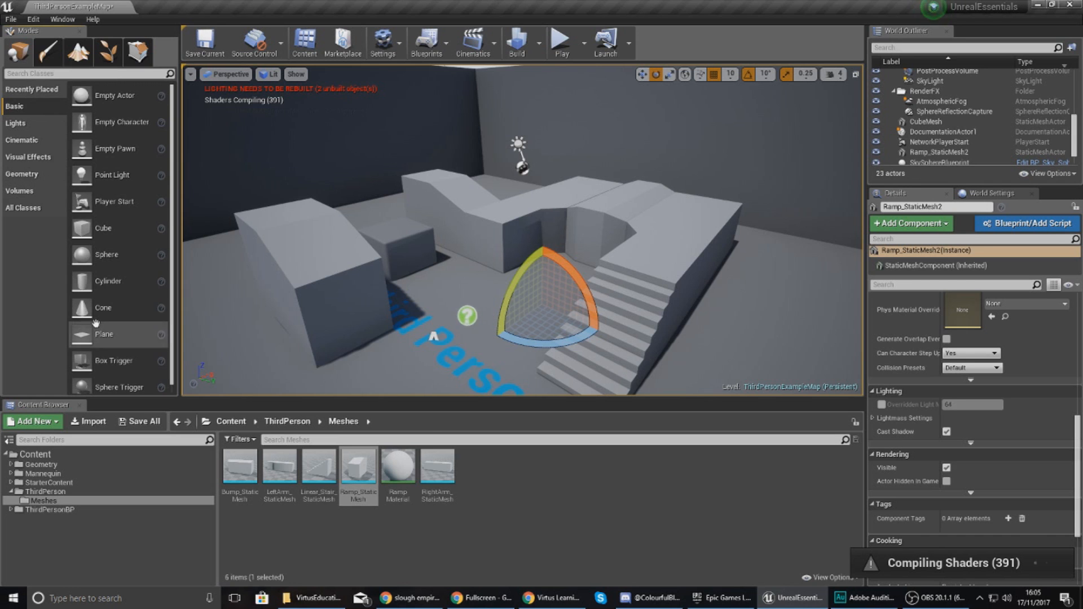
{"action": "mouse_move", "coordinate": [55, 102]}
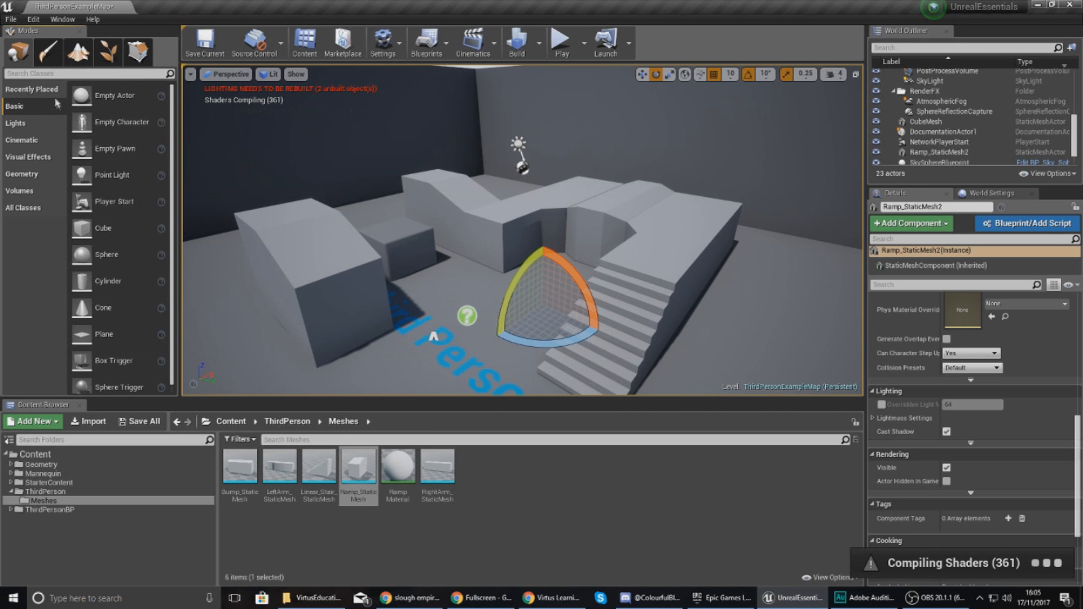
{"action": "mouse_move", "coordinate": [18, 52]}
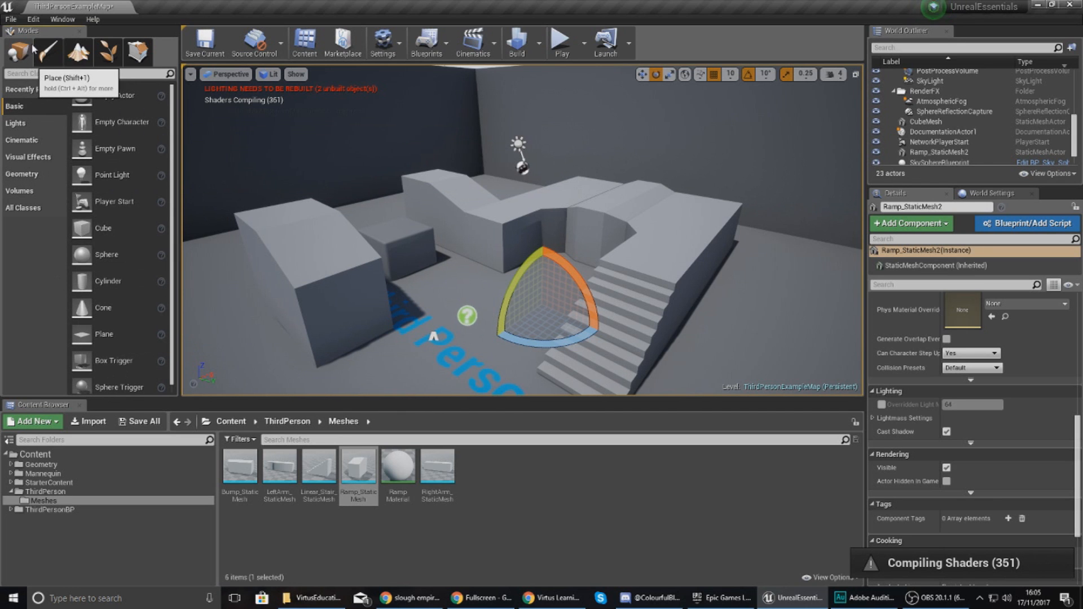
{"action": "mouse_move", "coordinate": [46, 52]}
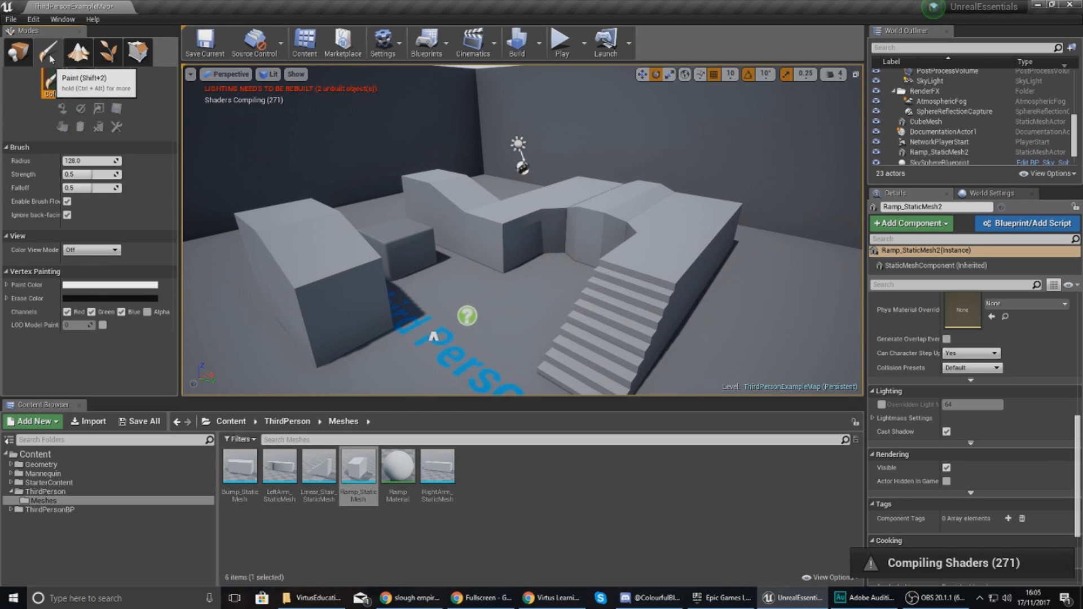
{"action": "left_click", "coordinate": [47, 51]}
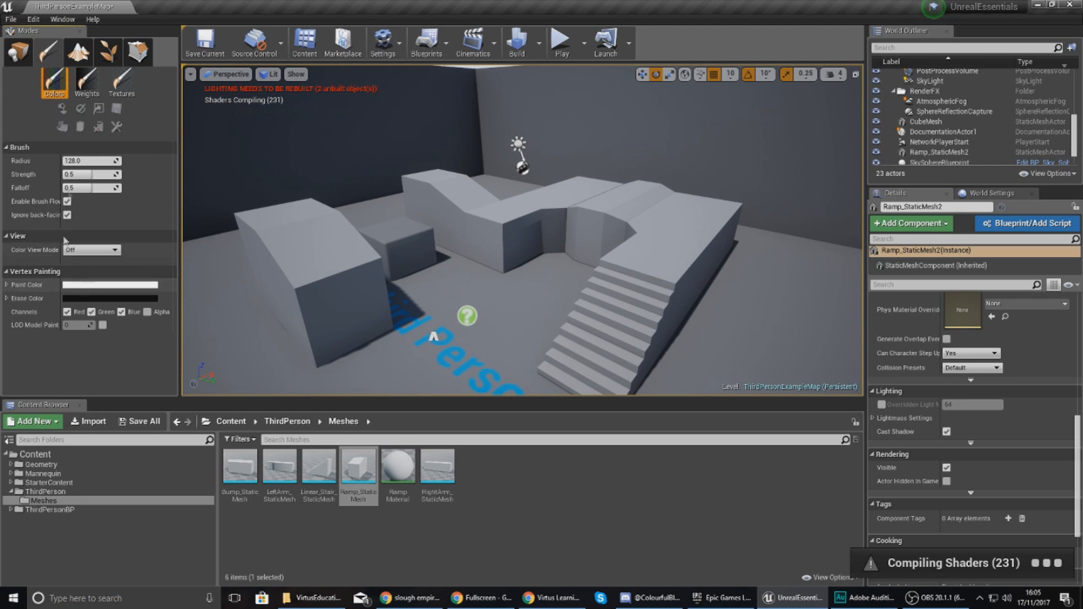
{"action": "left_click", "coordinate": [86, 79]}
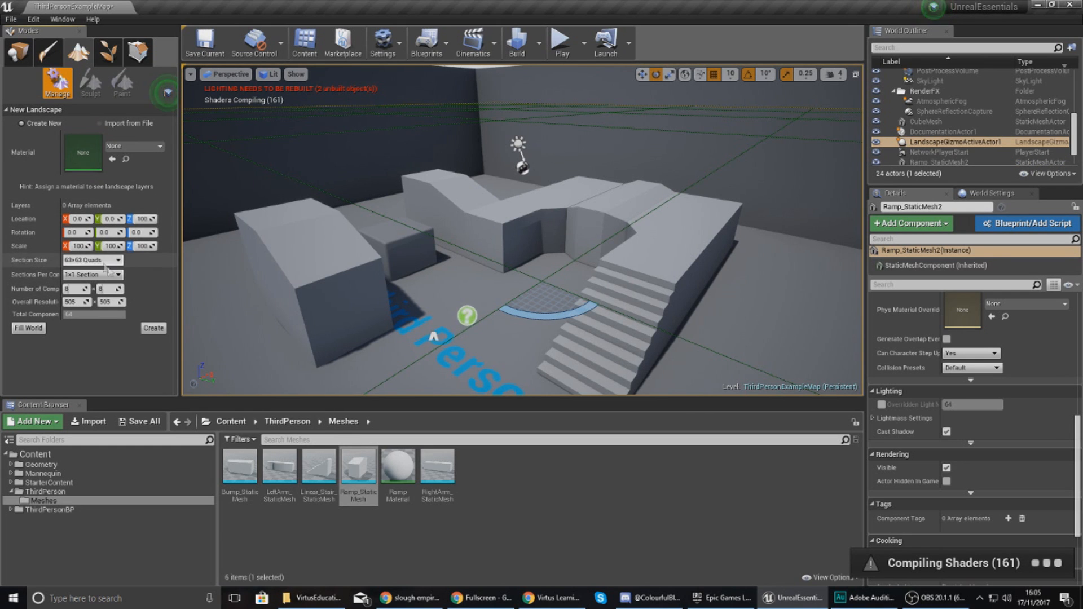
{"action": "mouse_move", "coordinate": [77, 53]}
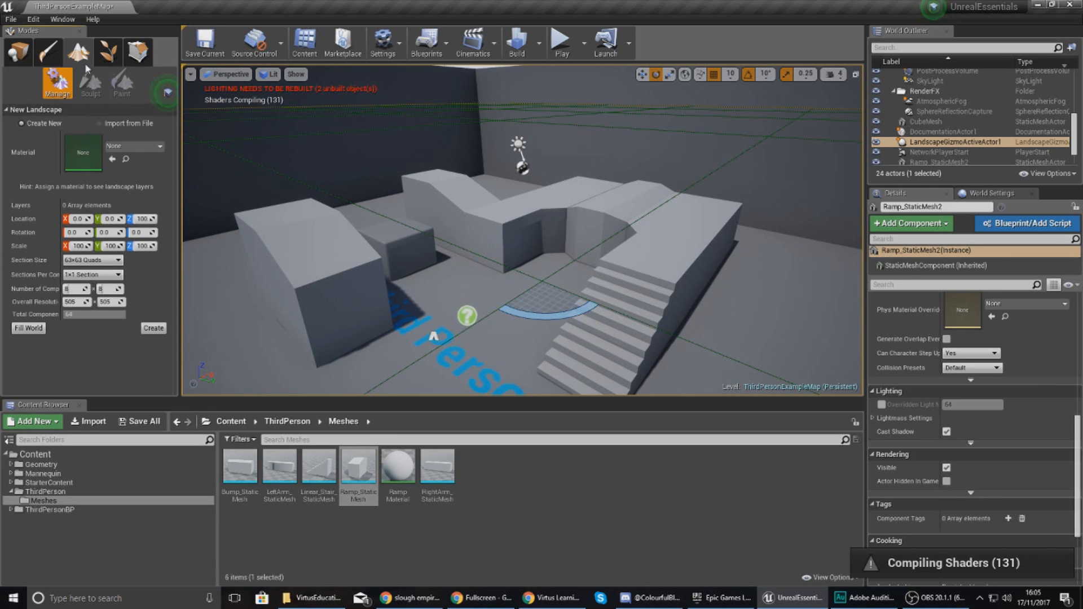
{"action": "mouse_move", "coordinate": [18, 53]}
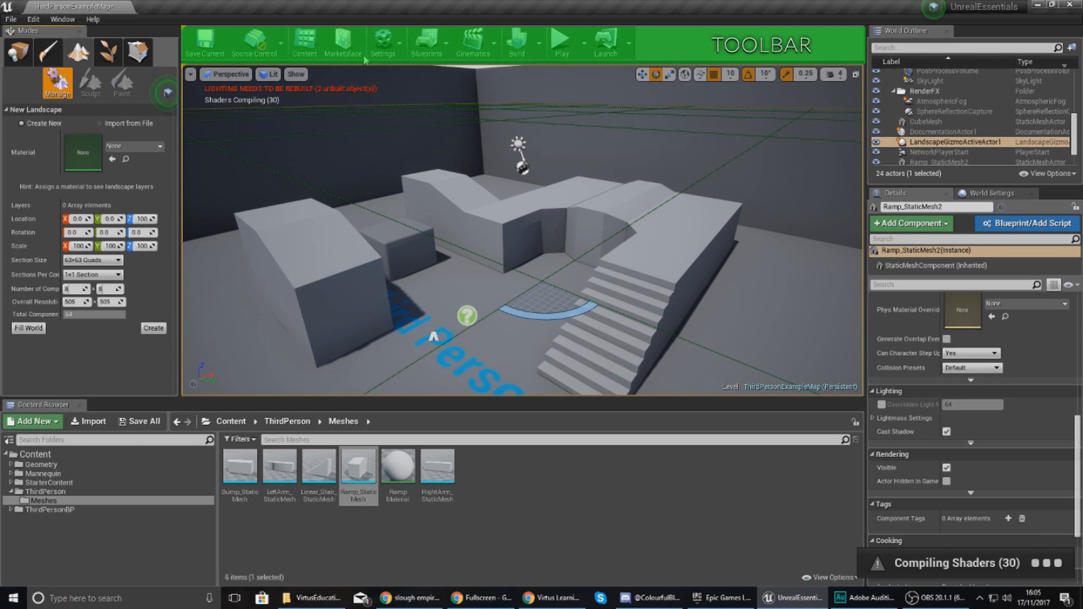
{"action": "left_click", "coordinate": [474, 40]}
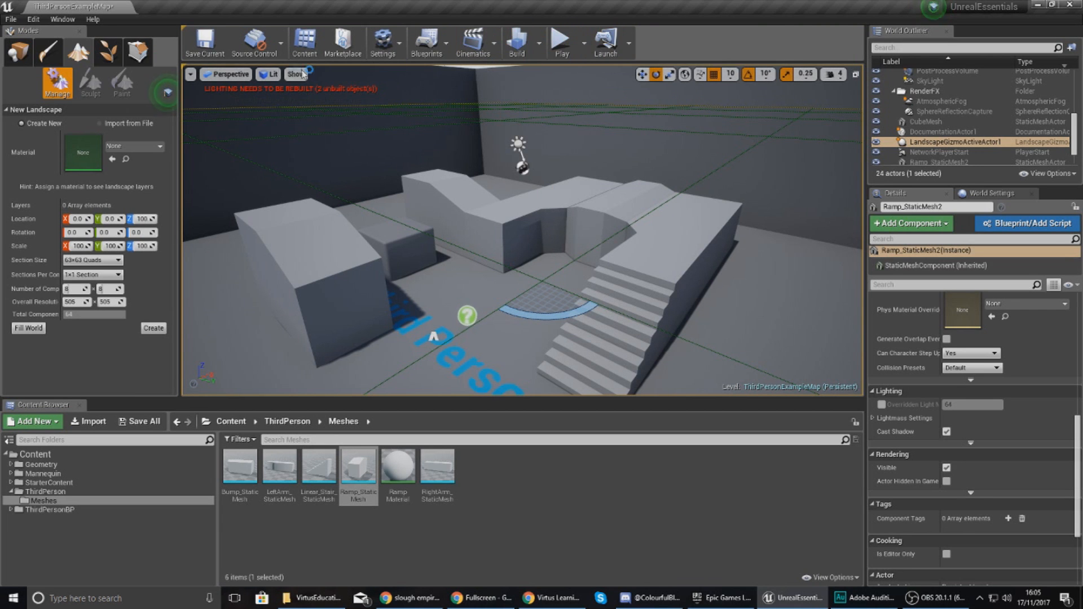
{"action": "mouse_move", "coordinate": [256, 43]}
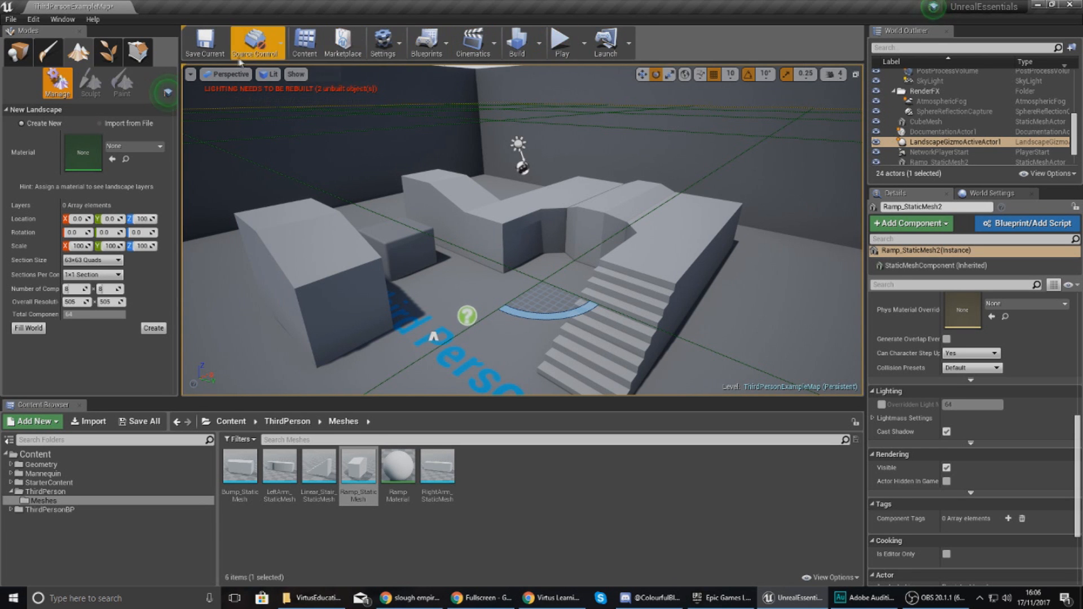
{"action": "mouse_move", "coordinate": [605, 43]}
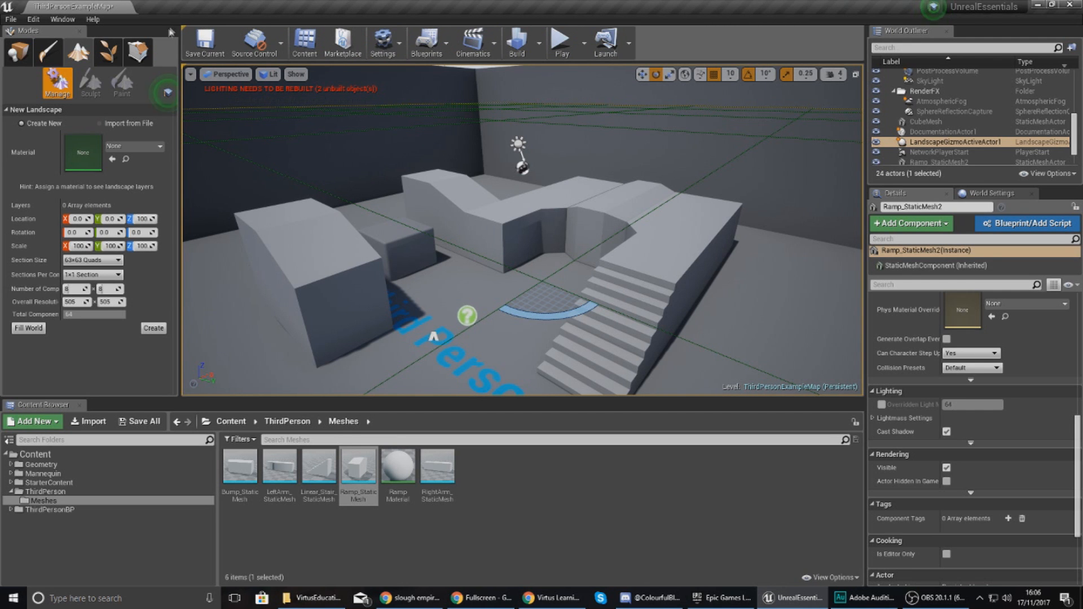
{"action": "mouse_move", "coordinate": [33, 18]}
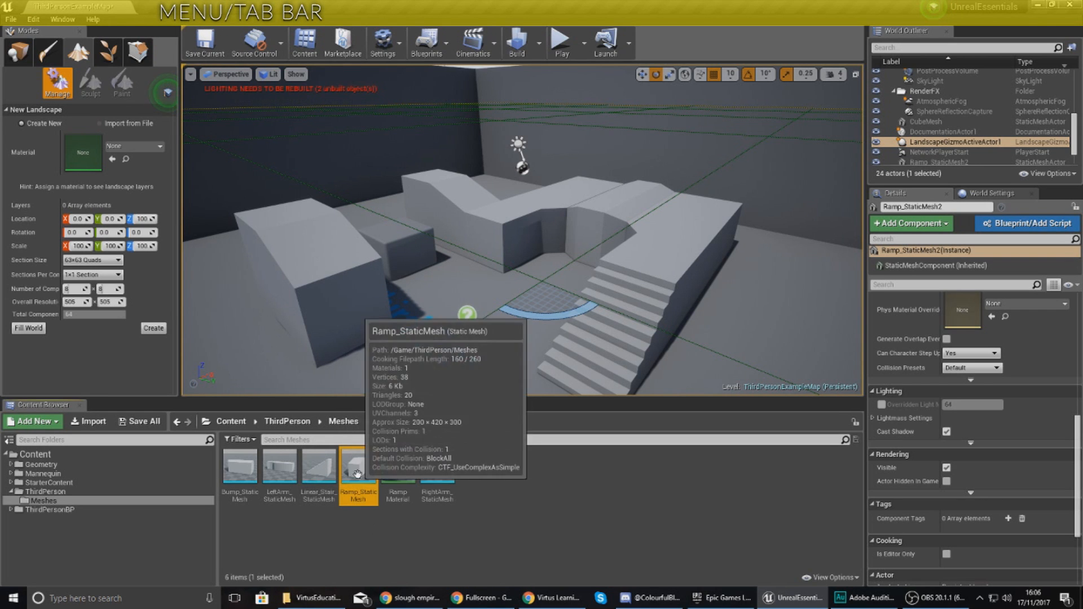
Open Ramp_StaticMesh in the Static Mesh Editor, enlarge it, then return to ThirdPersonExampleMap
{"action": "double_click", "coordinate": [357, 468]}
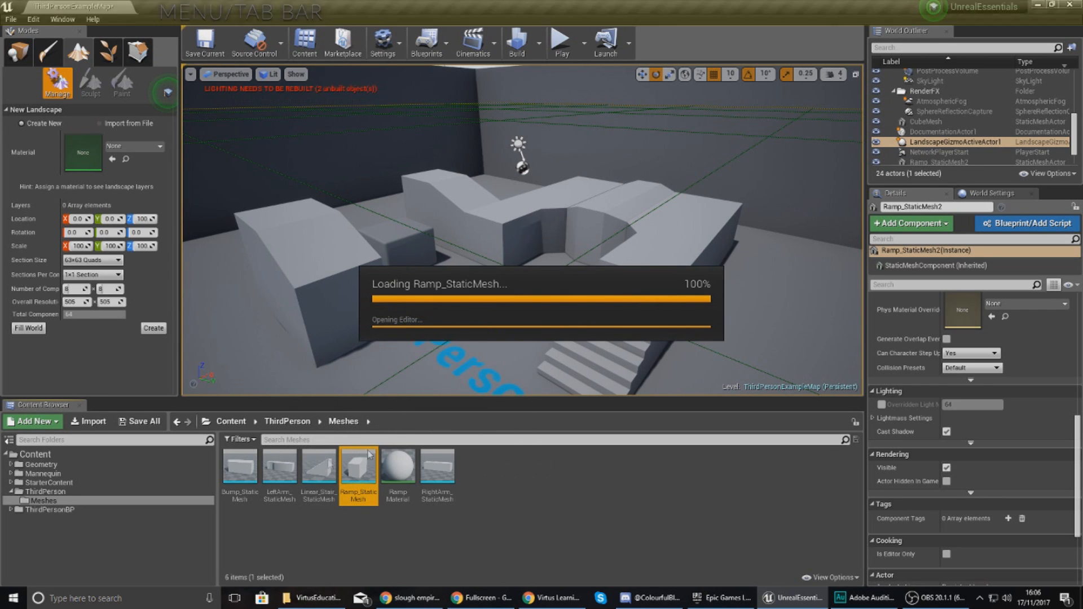
{"action": "double_click", "coordinate": [357, 463]}
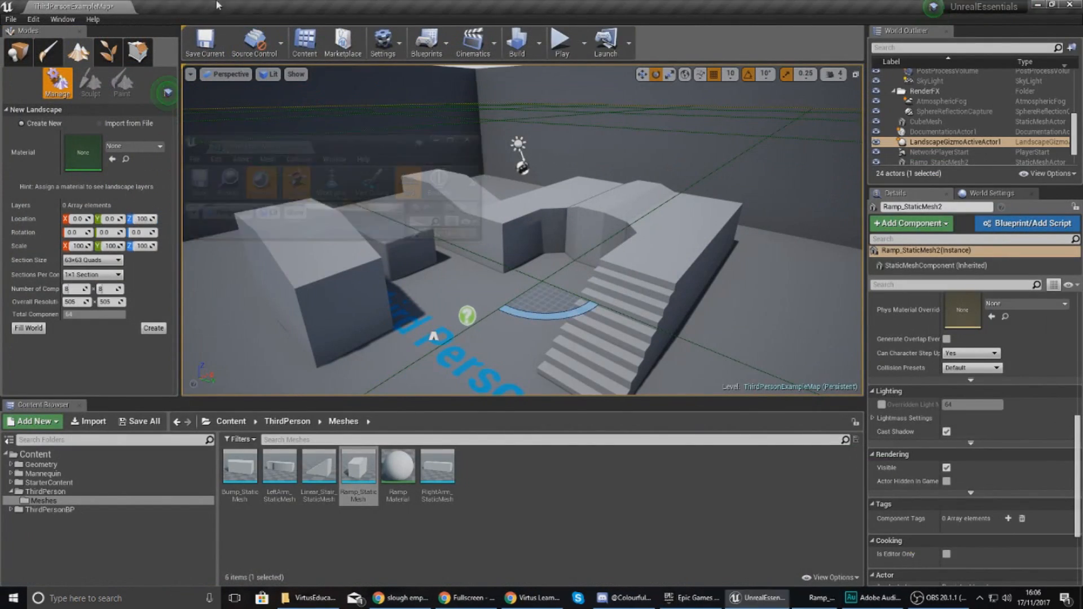
{"action": "double_click", "coordinate": [358, 465]}
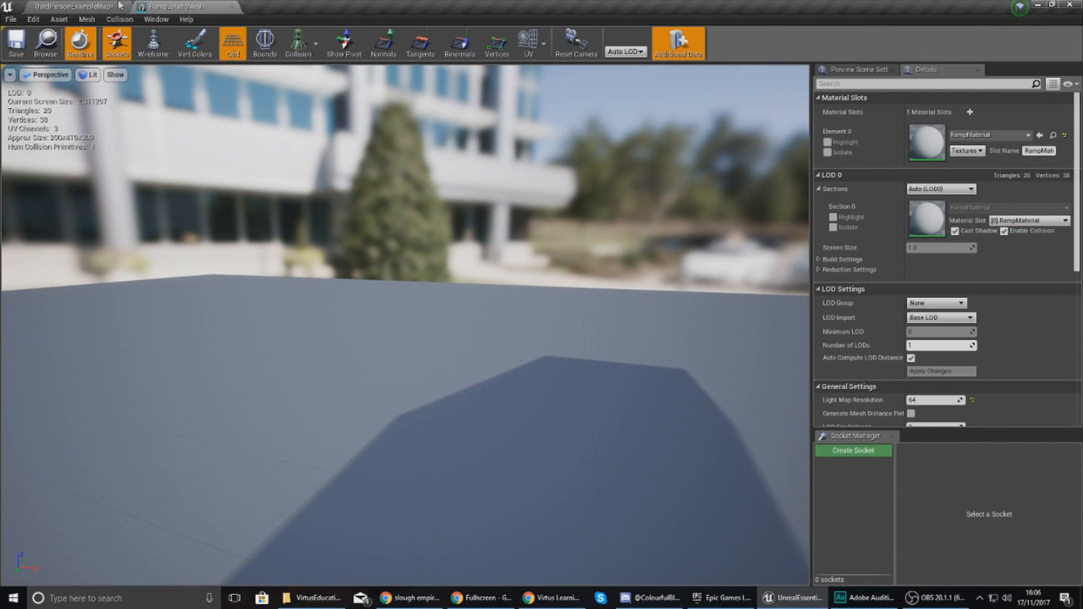
{"action": "left_click", "coordinate": [67, 7]}
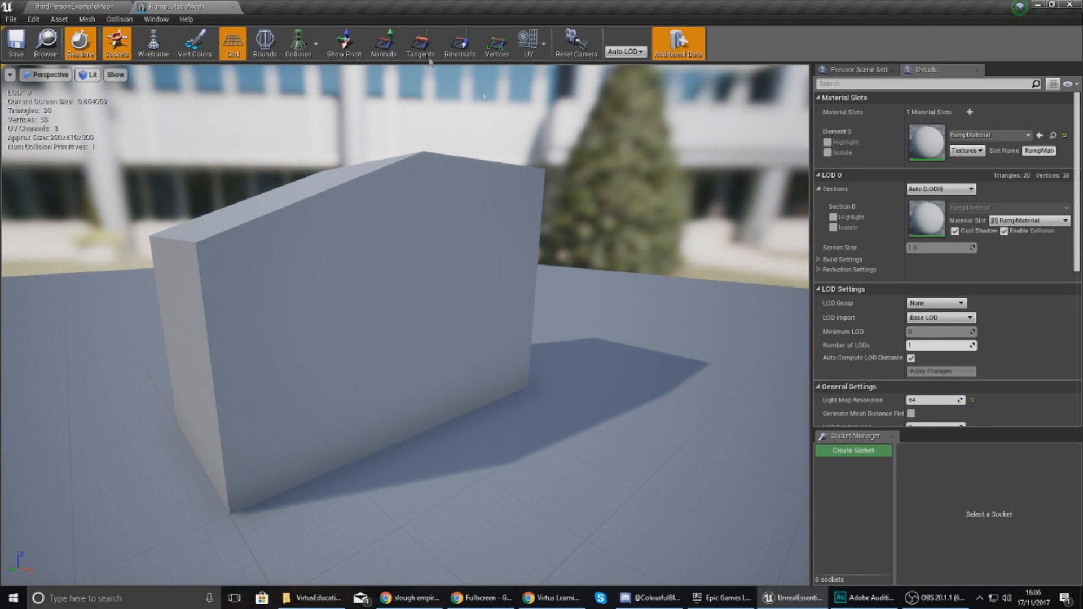
{"action": "left_click", "coordinate": [69, 6]}
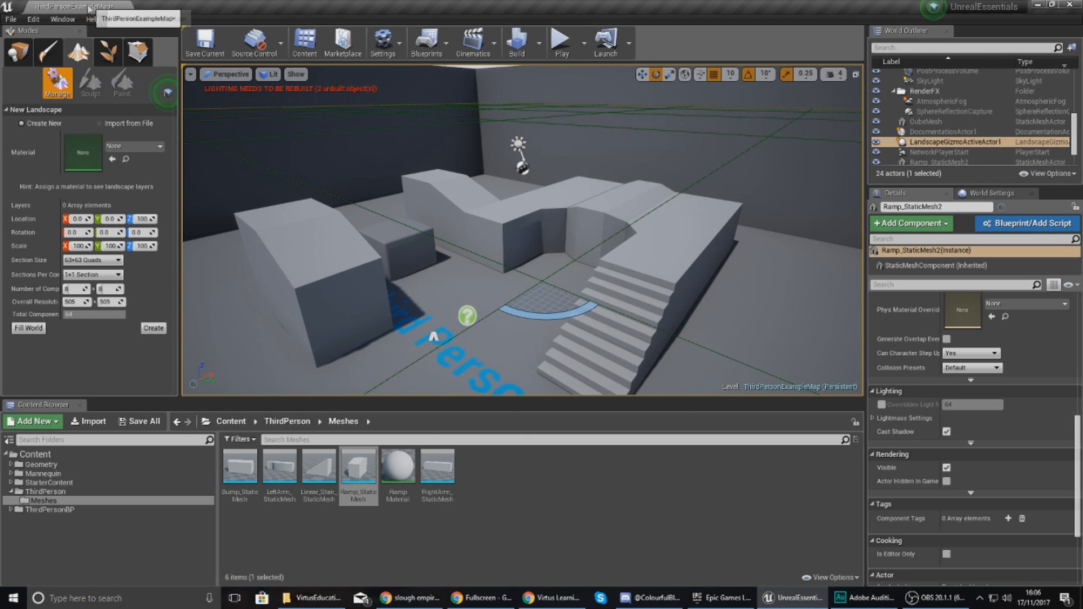
Browse the File menu's Package Project platforms, then the Edit menu's Editor Preferences
{"action": "left_click", "coordinate": [10, 18]}
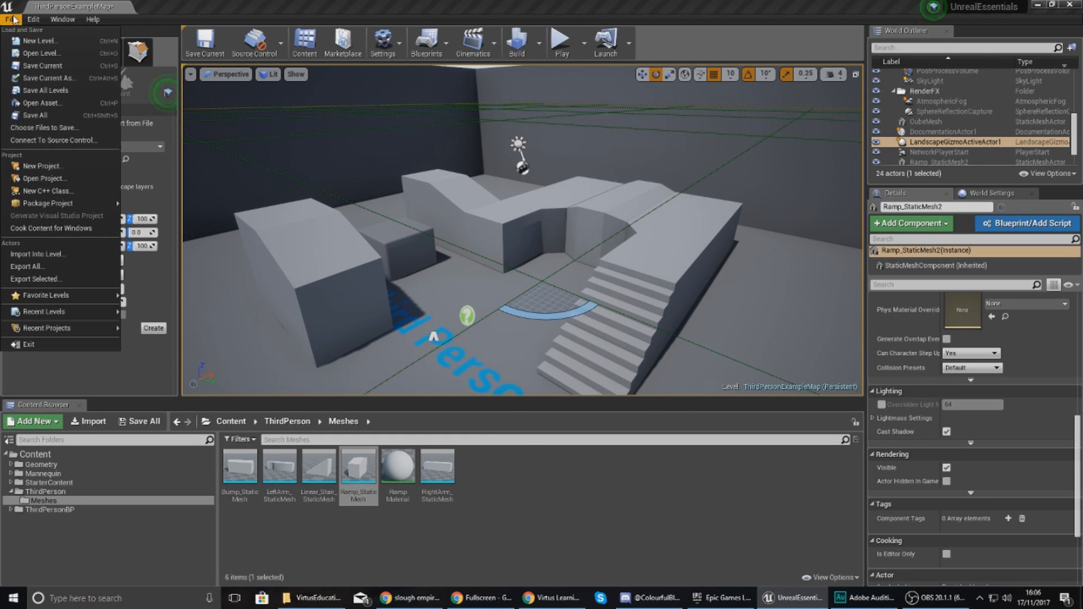
{"action": "mouse_move", "coordinate": [12, 27]}
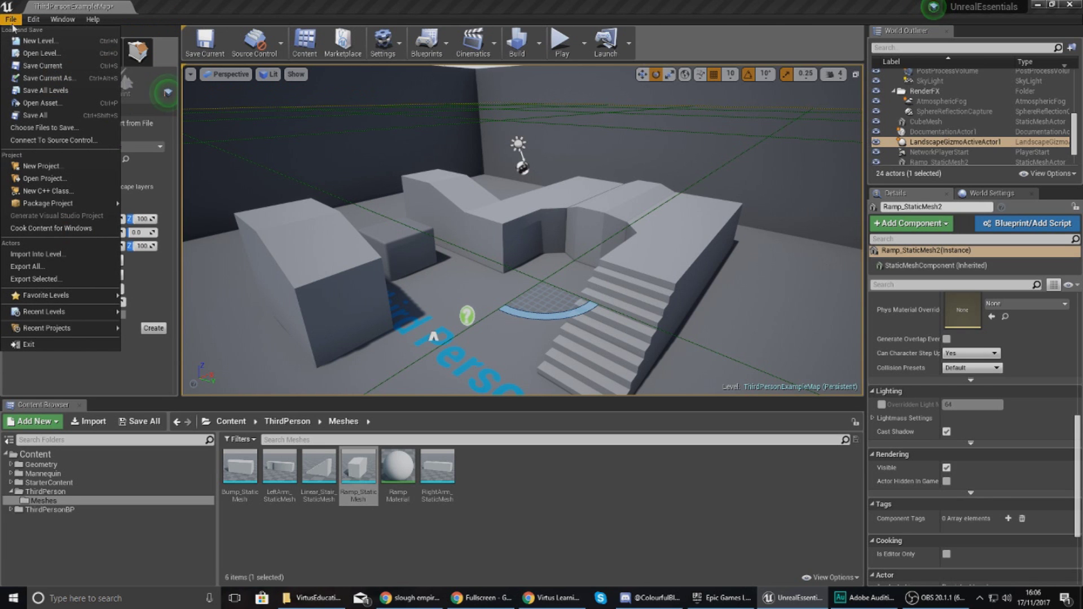
{"action": "mouse_move", "coordinate": [40, 41]}
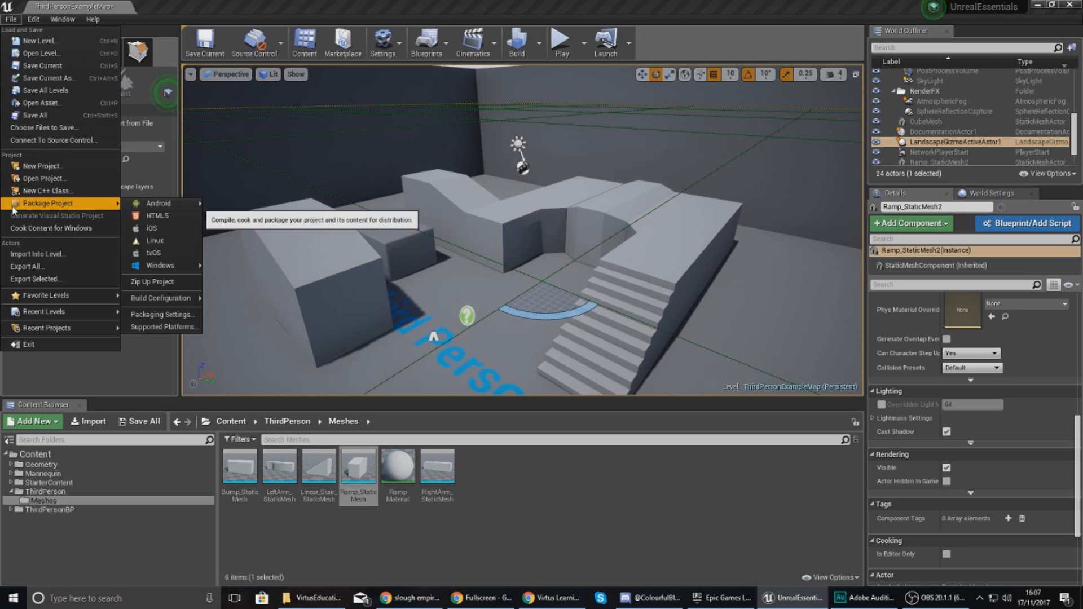
{"action": "left_click", "coordinate": [32, 19]}
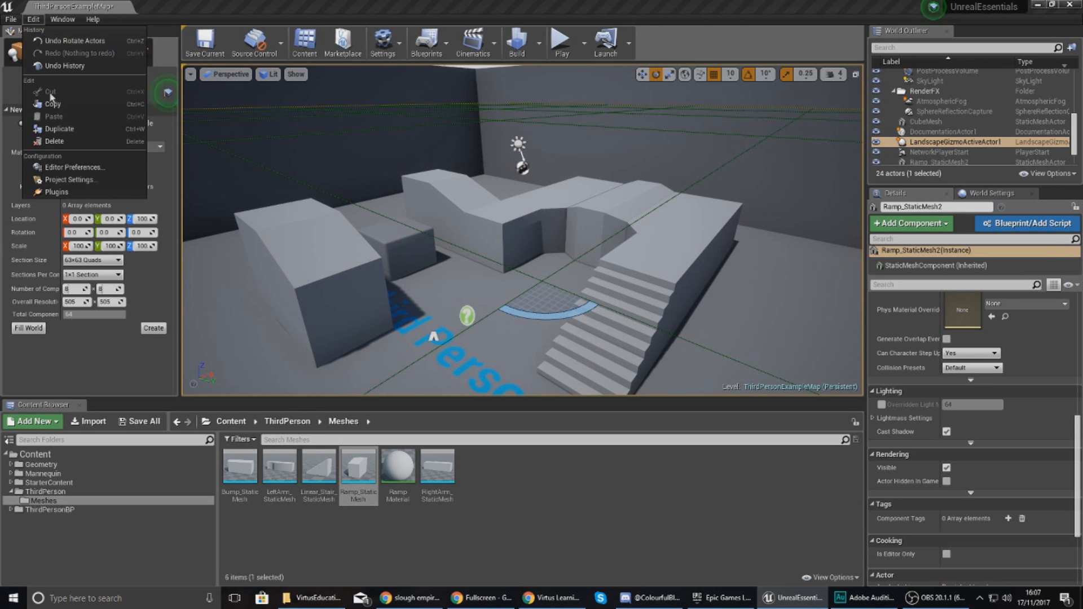
{"action": "mouse_move", "coordinate": [54, 141]}
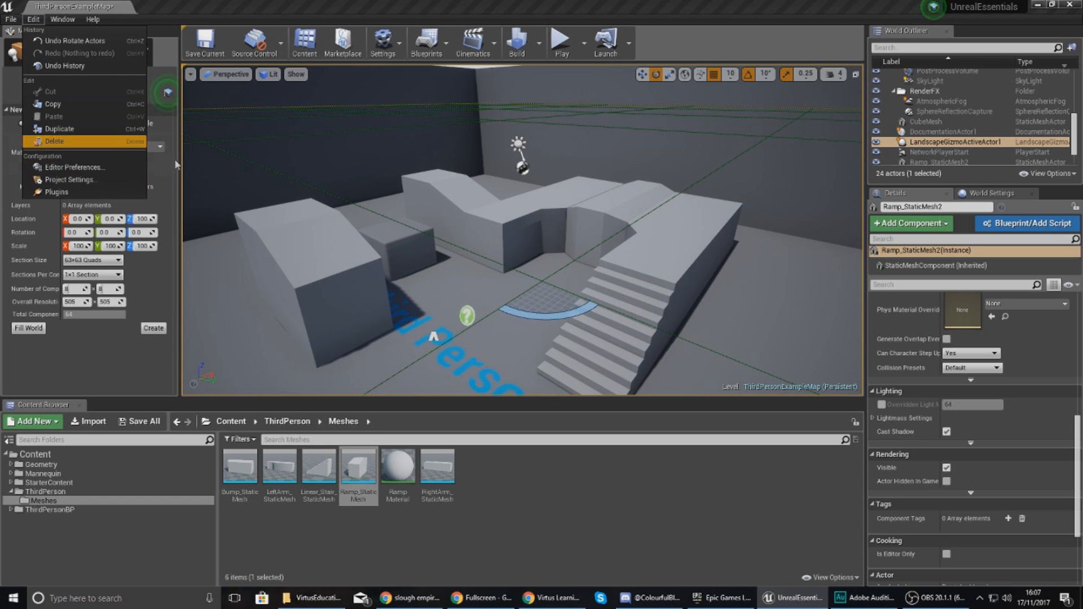
{"action": "mouse_move", "coordinate": [379, 190]}
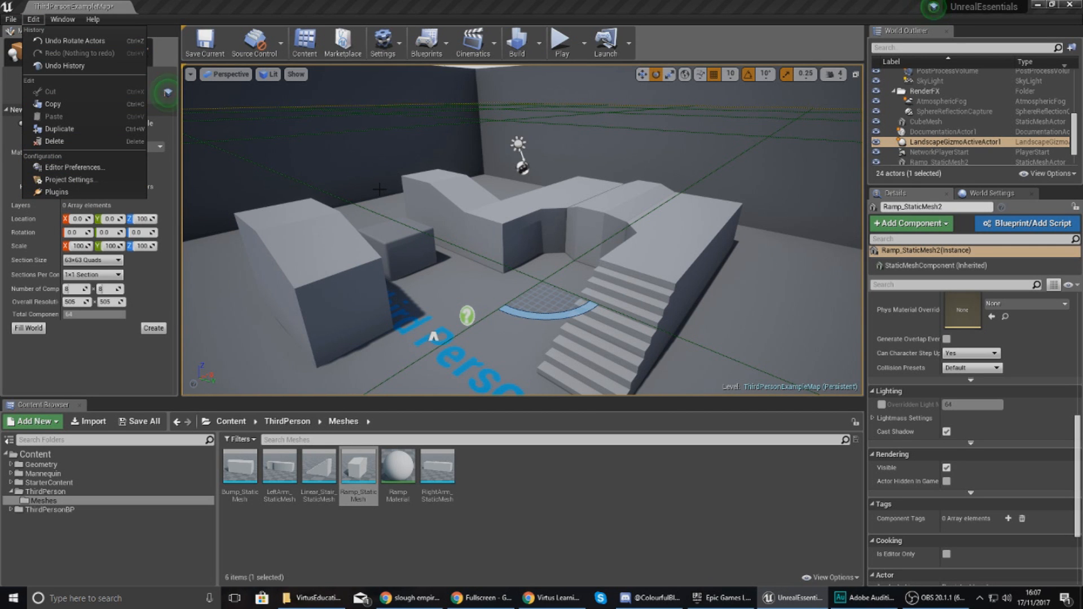
{"action": "mouse_move", "coordinate": [75, 167]}
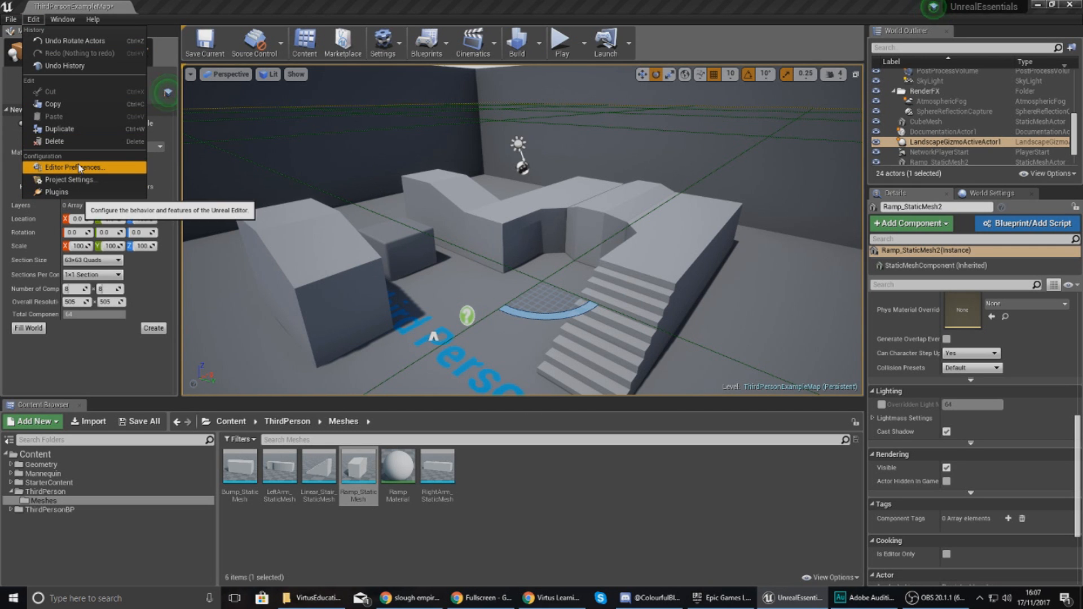